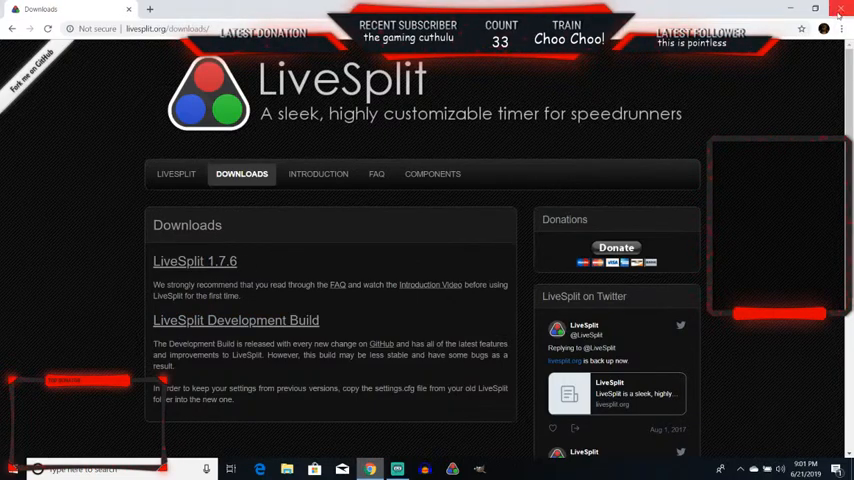
Download LiveSplit 1.7.6 from the LiveSplit Downloads page.
{"action": "left_click", "coordinate": [840, 8]}
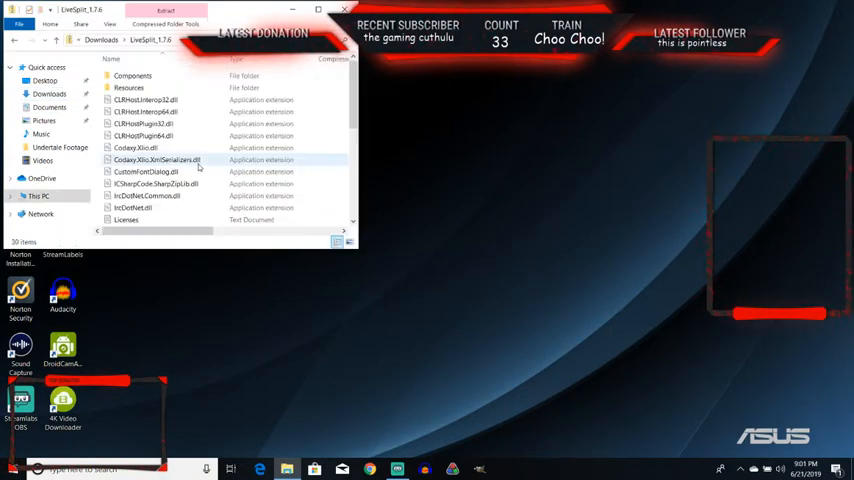
Extract the LiveSplit archive to a regular folder and launch LiveSplit.exe with an empty 0.00 timer.
{"action": "scroll", "scroll_direction": "down", "scroll_amount": 3}
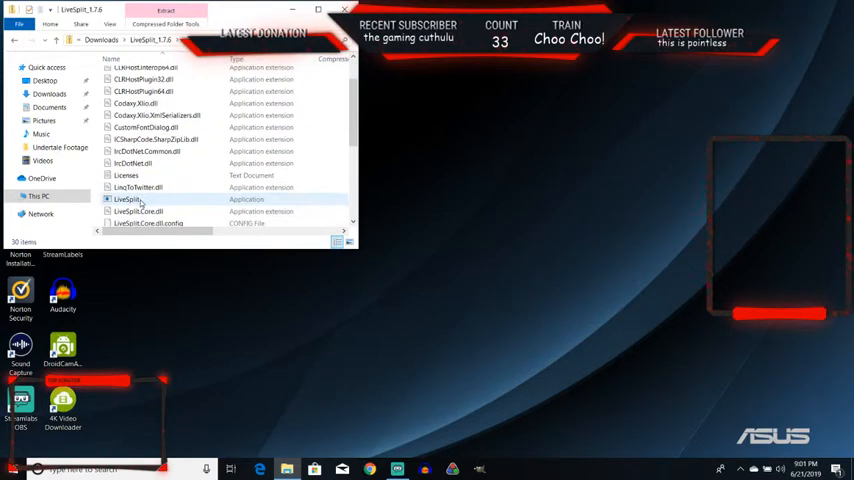
{"action": "double_click", "coordinate": [128, 200]}
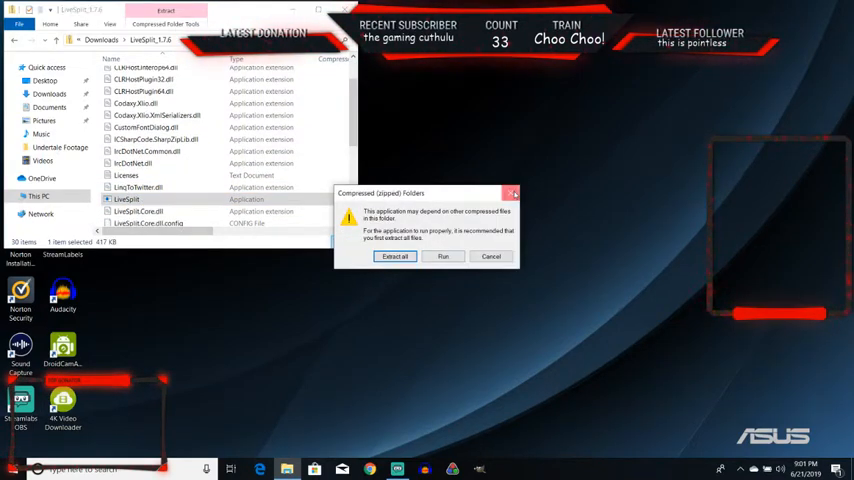
{"action": "left_click", "coordinate": [492, 256]}
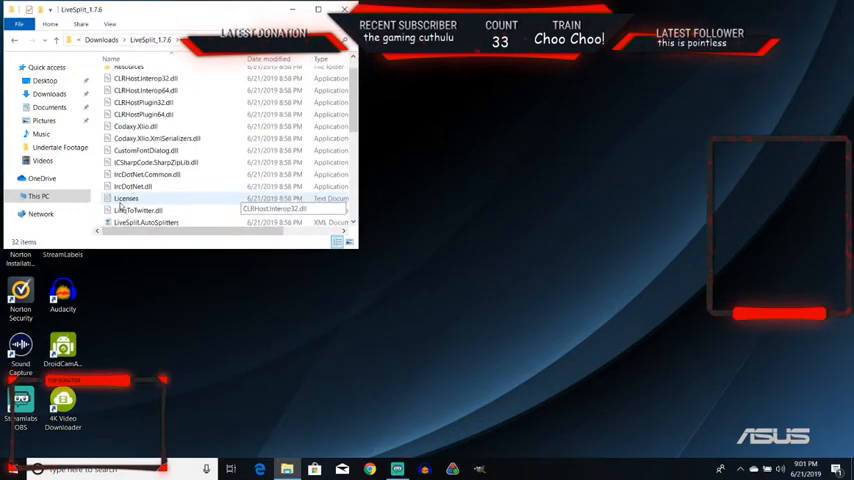
{"action": "scroll", "scroll_direction": "down", "scroll_amount": 3}
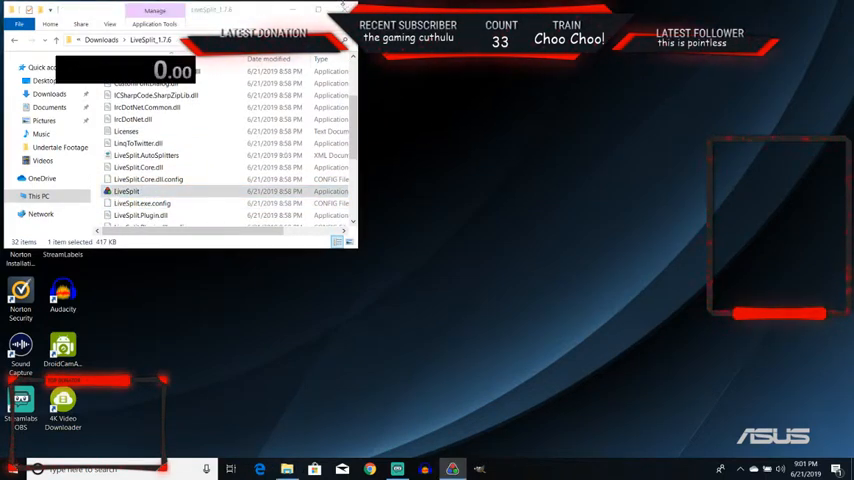
Bring up the Splits Editor for a new run from the timer's context menu.
{"action": "left_click", "coordinate": [348, 10]}
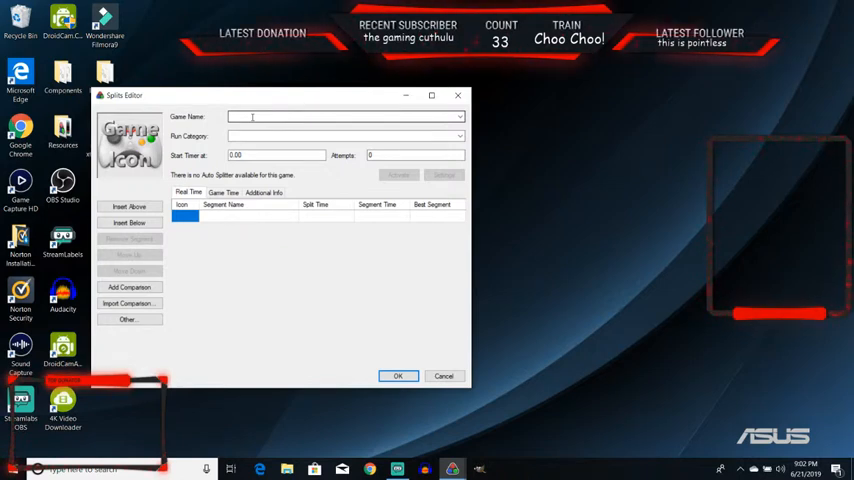
Set the game name to Super Mario Odyssey from the suggestions and choose a run category.
{"action": "type", "text": "Super"}
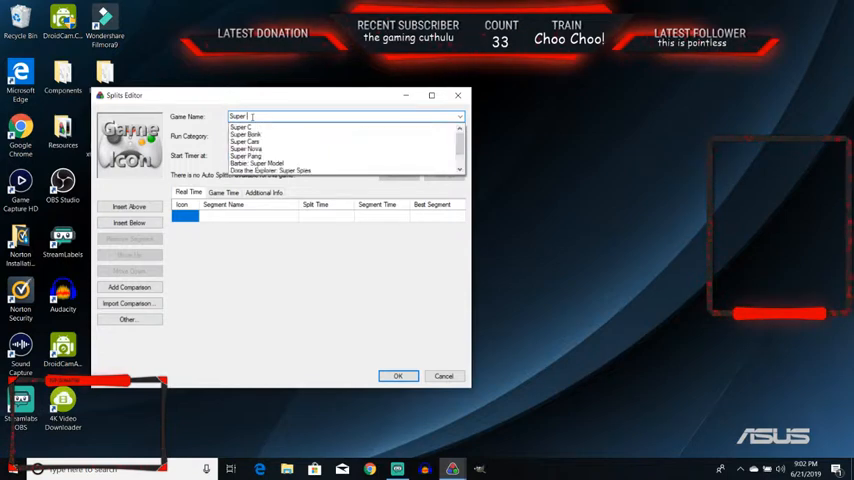
{"action": "type", "text": "Mario O"}
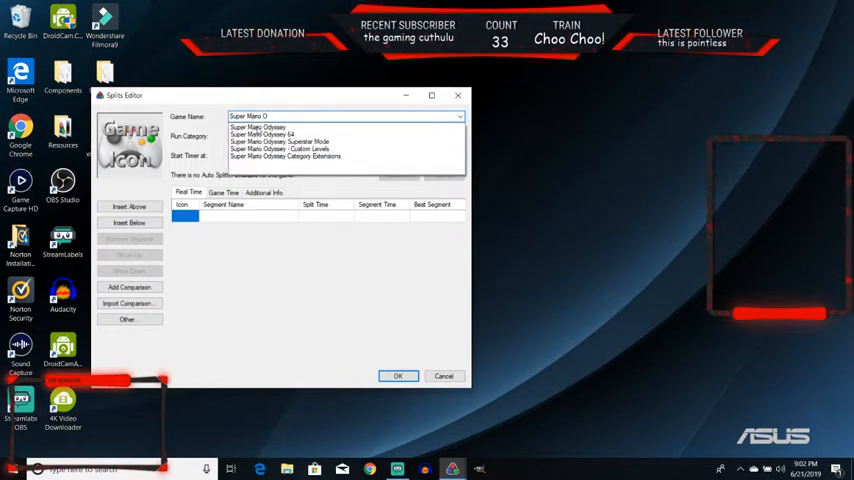
{"action": "left_click", "coordinate": [258, 128]}
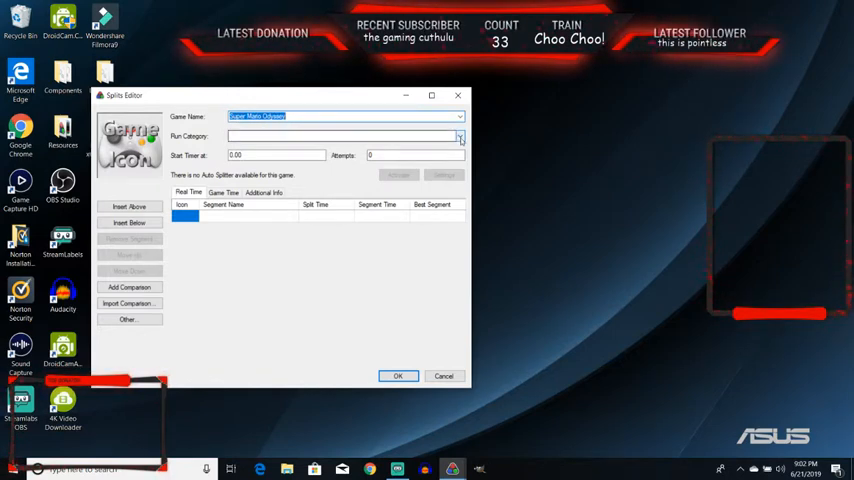
{"action": "left_click", "coordinate": [460, 136]}
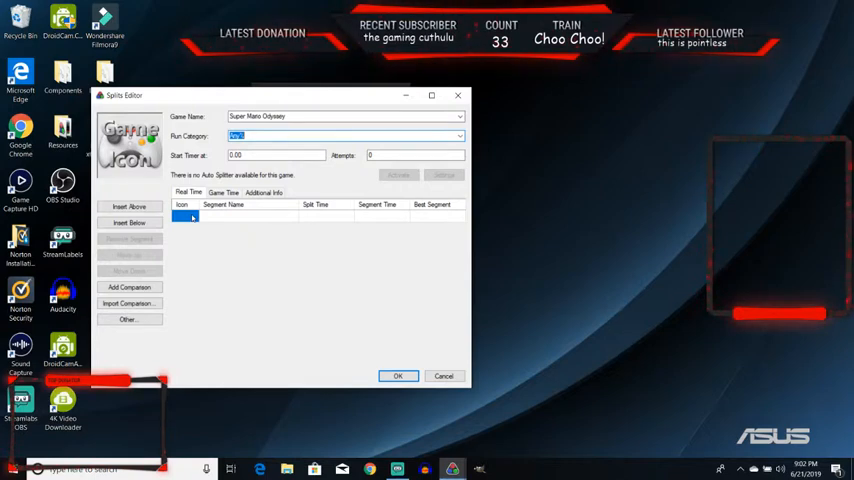
{"action": "mouse_move", "coordinate": [396, 172]}
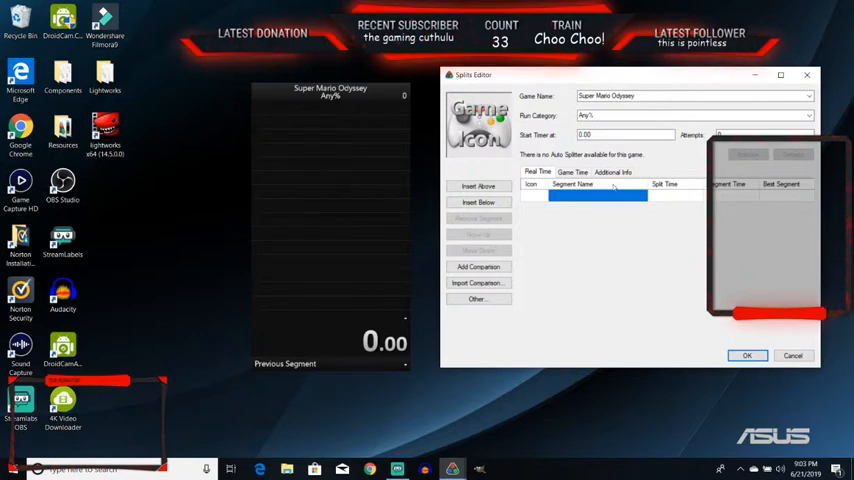
Name the first segment Cap and insert rows for the second (Cascade) and third segments.
{"action": "left_click", "coordinate": [596, 196]}
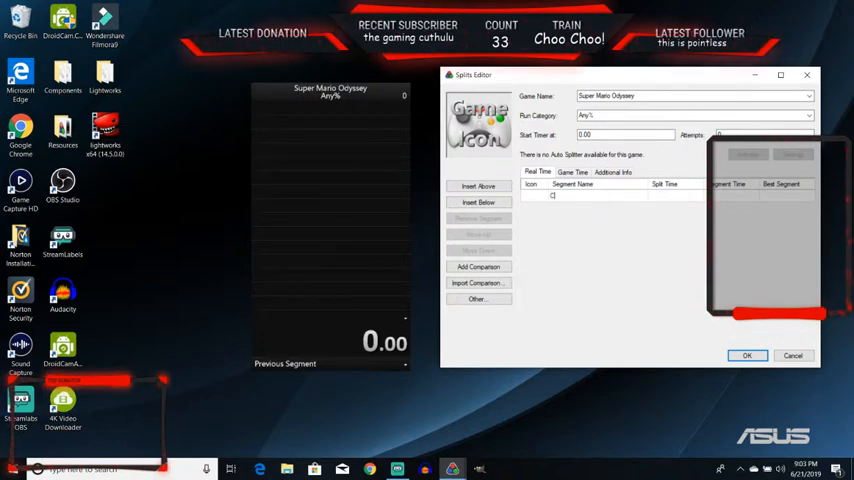
{"action": "type", "text": "Cap"}
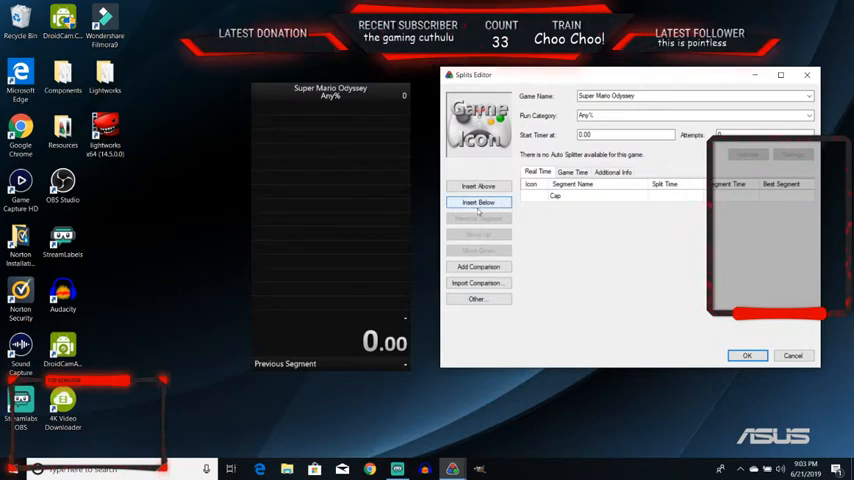
{"action": "left_click", "coordinate": [478, 202]}
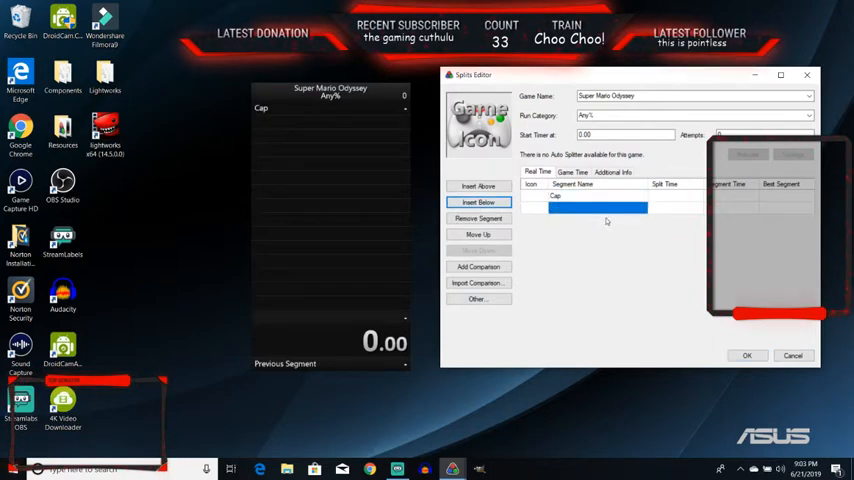
{"action": "left_click", "coordinate": [478, 202]}
{"action": "type", "text": "Cascade"}
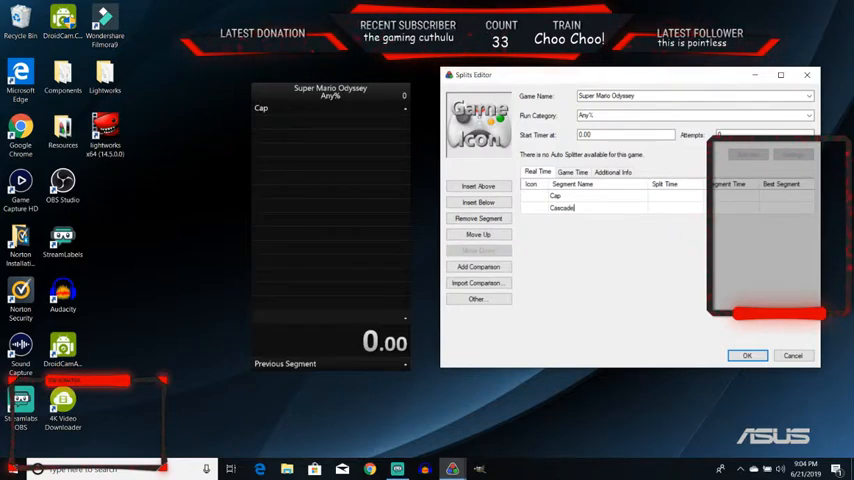
{"action": "left_click", "coordinate": [478, 202]}
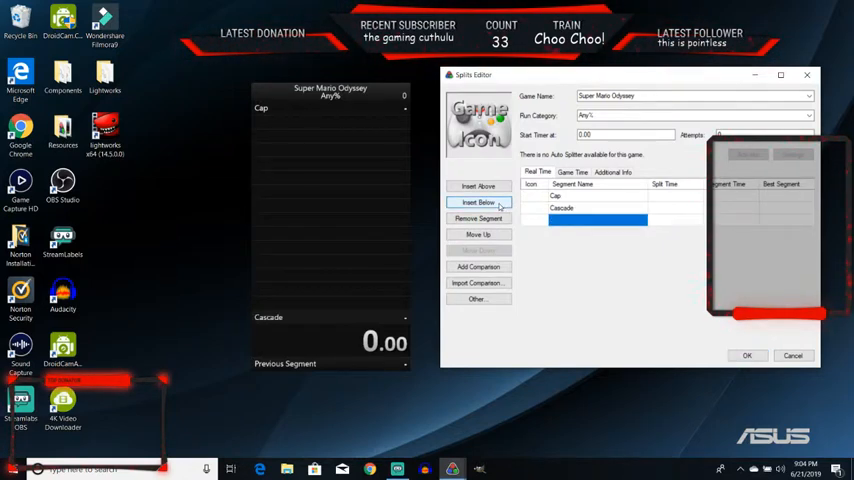
{"action": "left_click", "coordinate": [478, 202]}
{"action": "type", "text": "Mexico"}
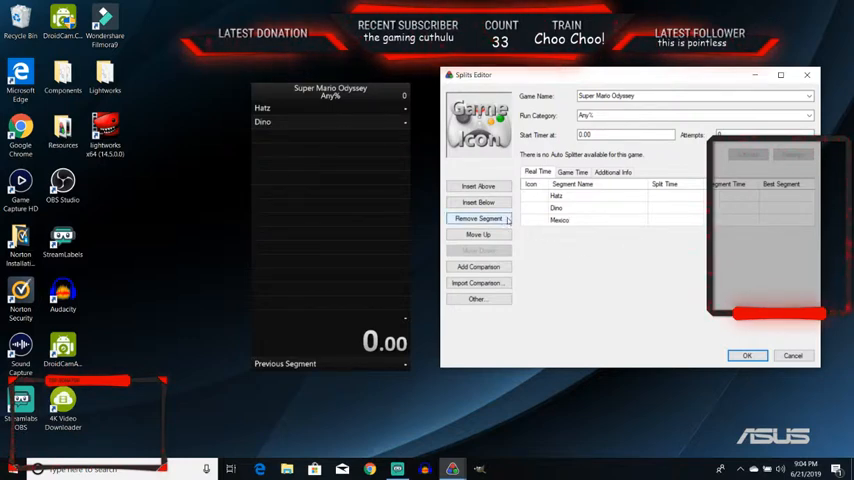
Add segments after the third, including Water and Sky, inserting a row after each.
{"action": "left_click", "coordinate": [478, 202]}
{"action": "type", "text": "Water"}
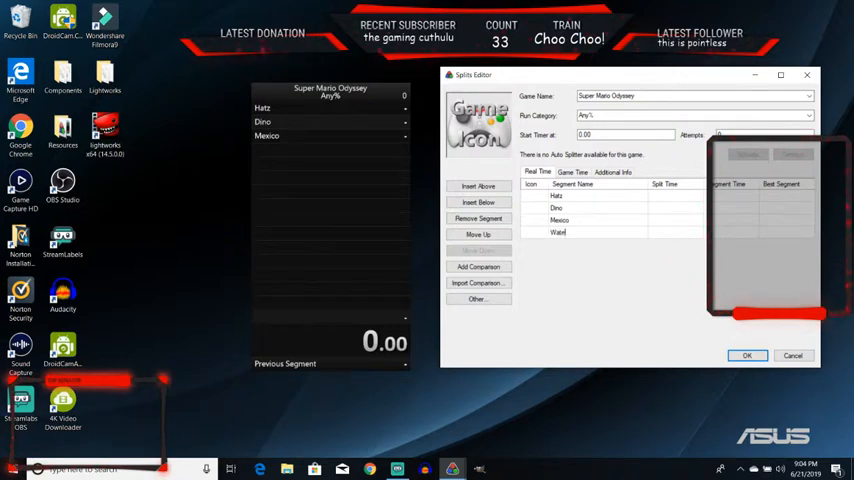
{"action": "left_click", "coordinate": [478, 202]}
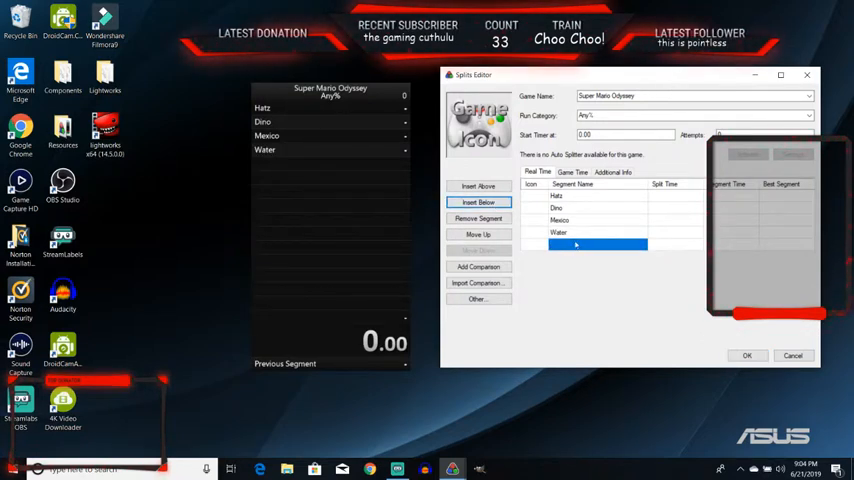
{"action": "left_click", "coordinate": [478, 202]}
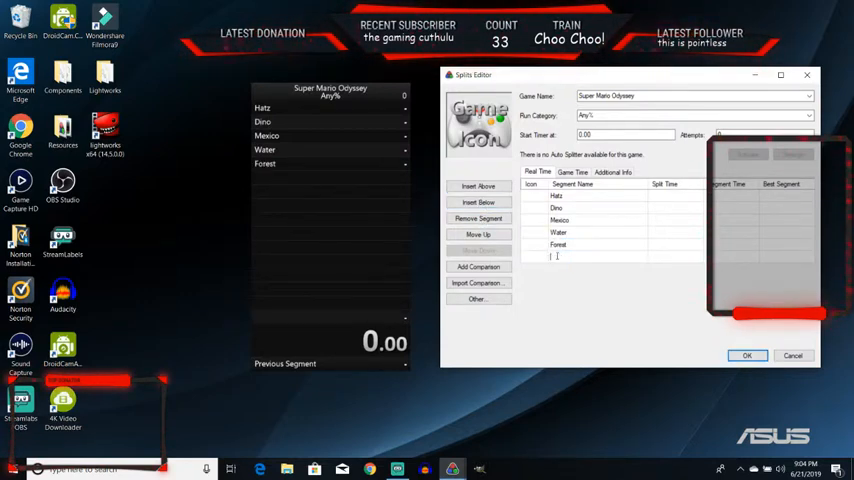
{"action": "type", "text": "Sky"}
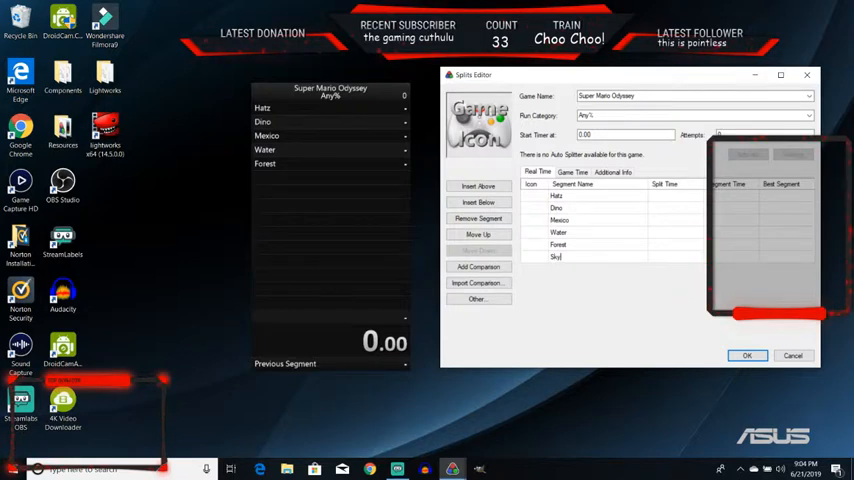
{"action": "left_click", "coordinate": [478, 202]}
{"action": "type", "text": "New York"}
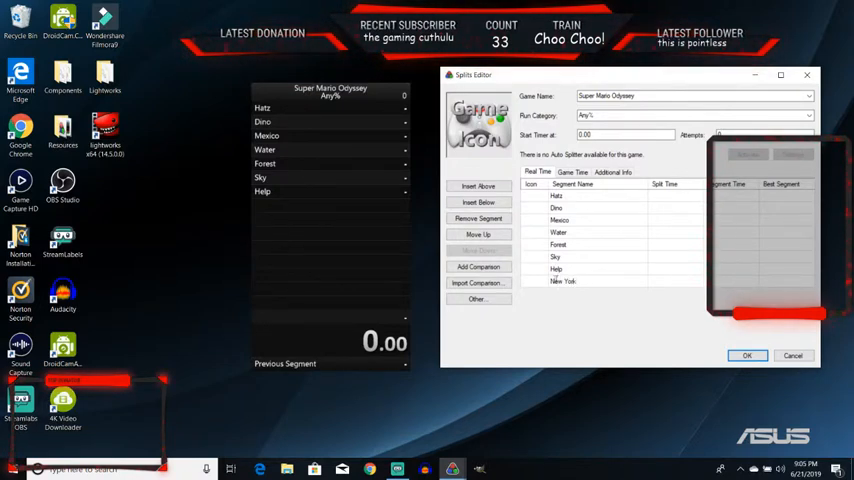
Add further segments after New York, naming them Beach and Lunch Time.
{"action": "left_click", "coordinate": [478, 202]}
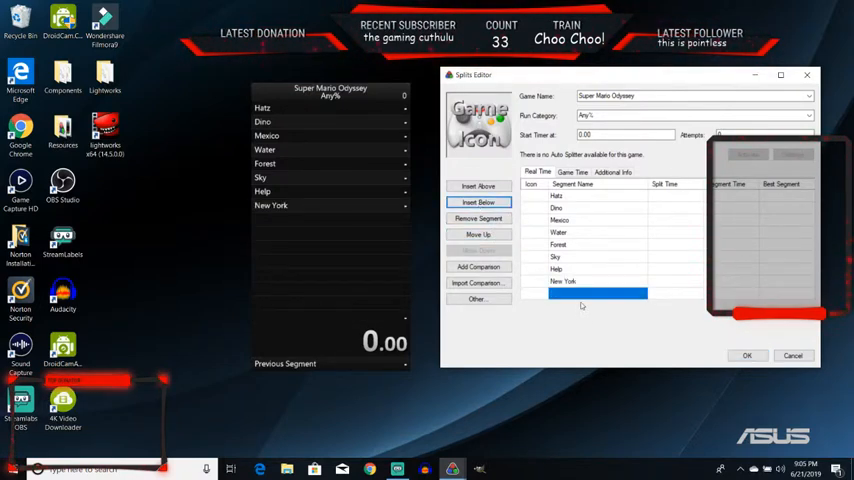
{"action": "left_click", "coordinate": [478, 202]}
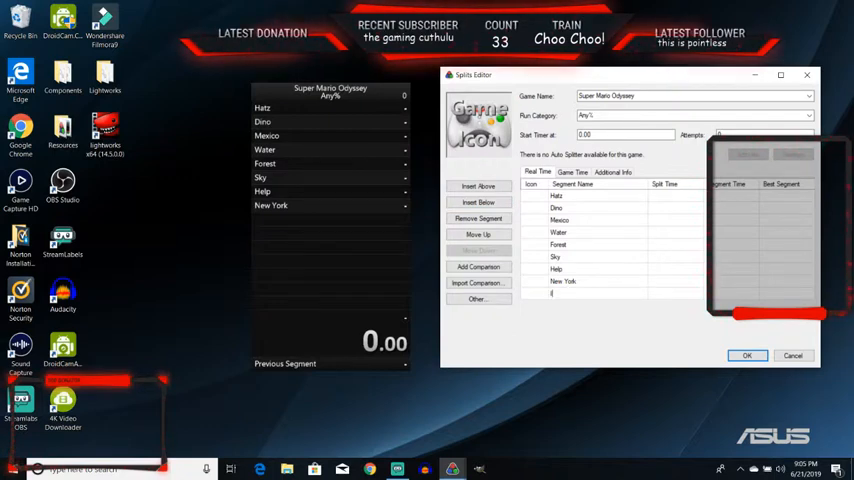
{"action": "left_click", "coordinate": [478, 202]}
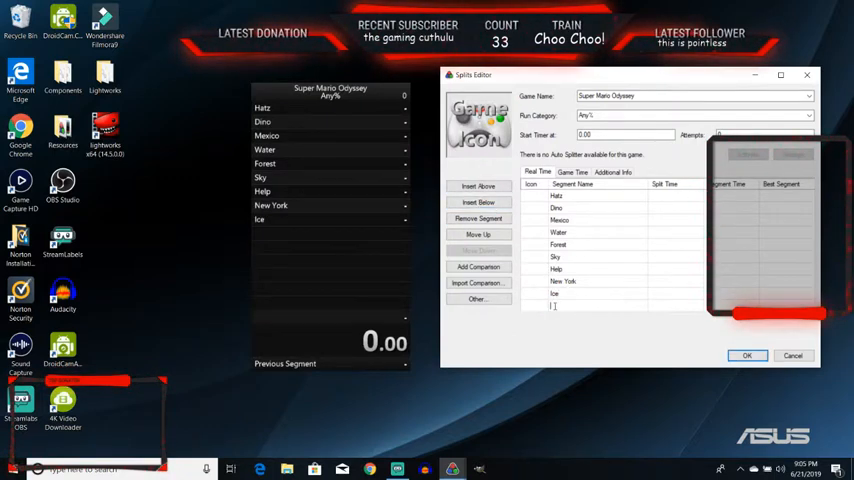
{"action": "type", "text": "Beach"}
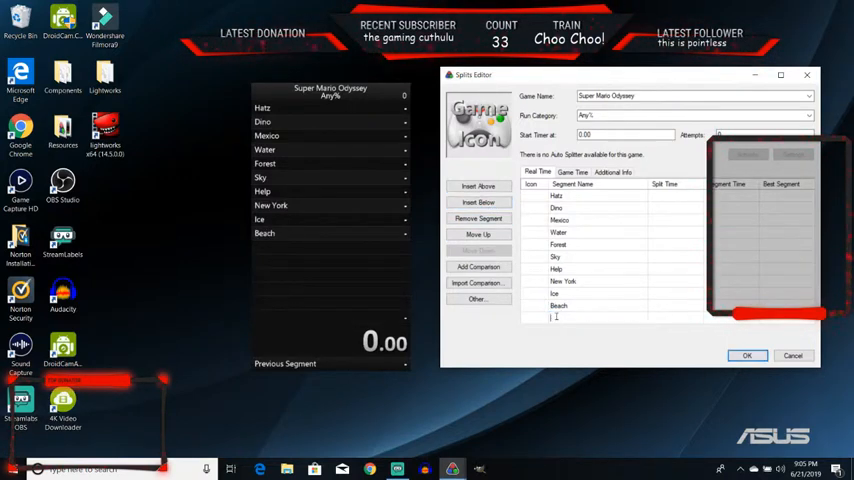
{"action": "type", "text": "Lunch Time"}
{"action": "type", "text": "Dark Souls"}
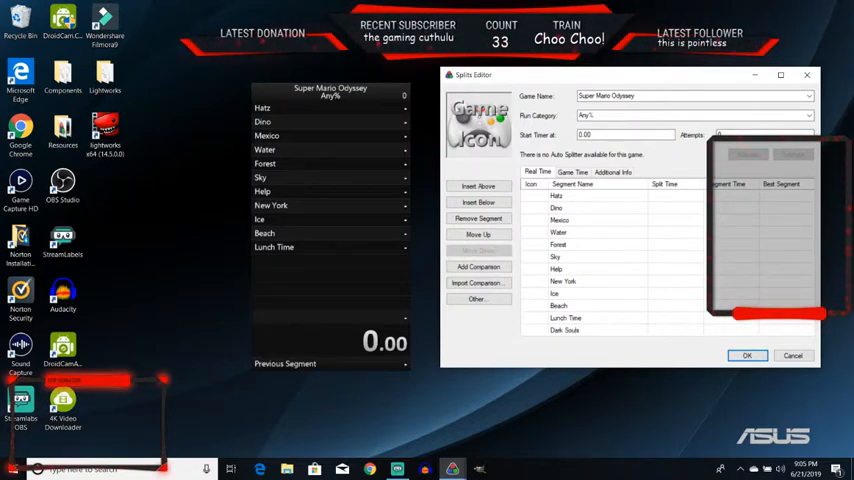
Add the Turtle Dude segment after Dark Souls and insert one more row to name.
{"action": "left_click", "coordinate": [478, 202]}
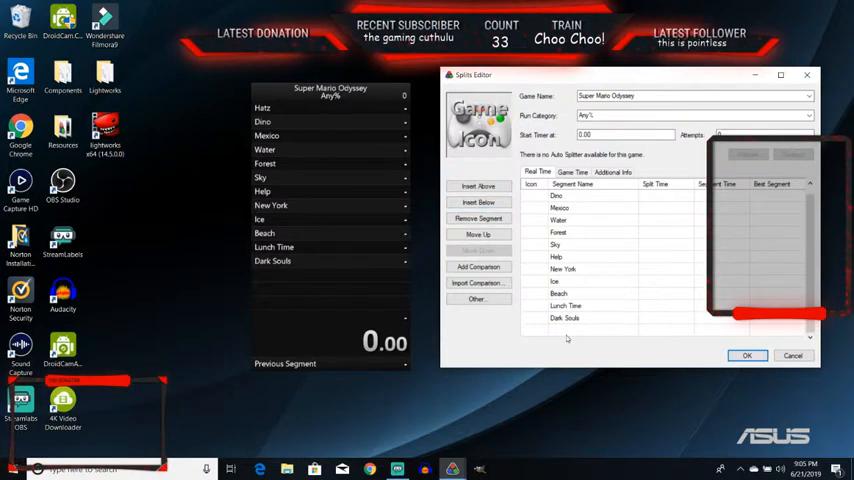
{"action": "type", "text": "Turtle Dude"}
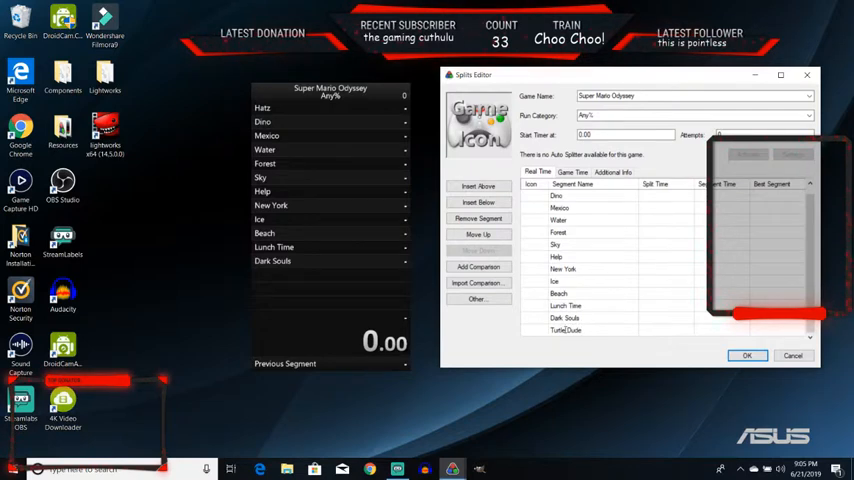
{"action": "left_click", "coordinate": [478, 202]}
{"action": "type", "text": "Mun"}
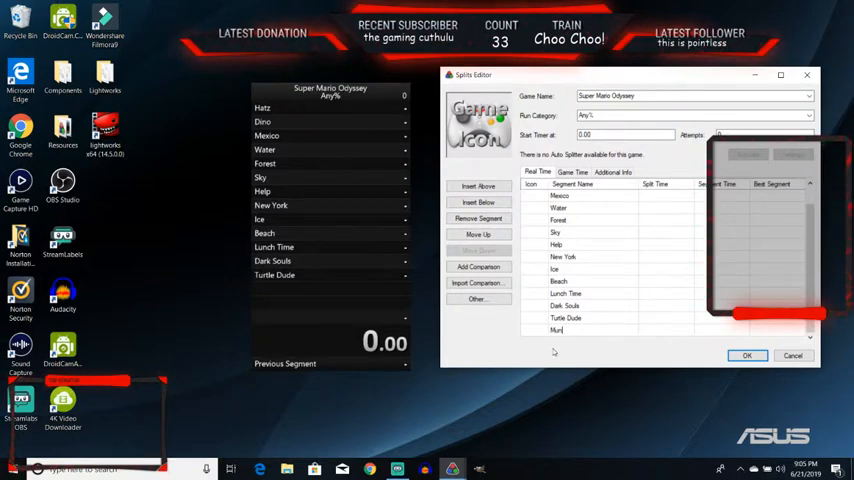
{"action": "left_click", "coordinate": [564, 318]}
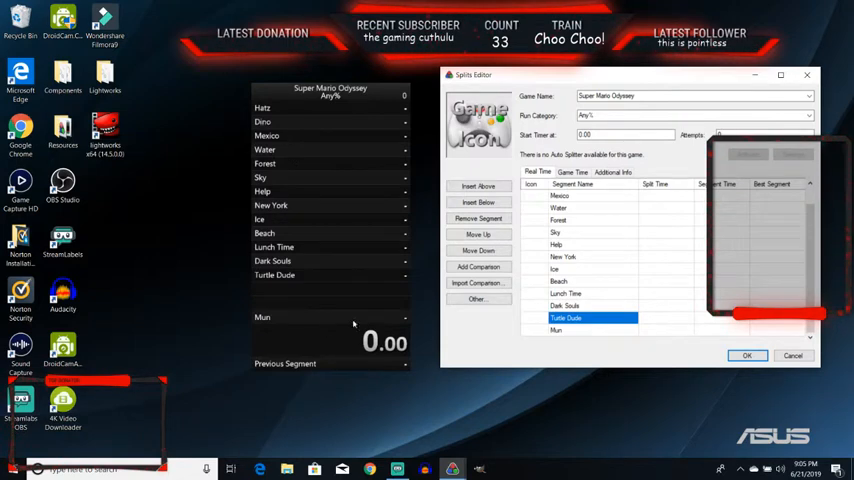
{"action": "mouse_move", "coordinate": [380, 408]}
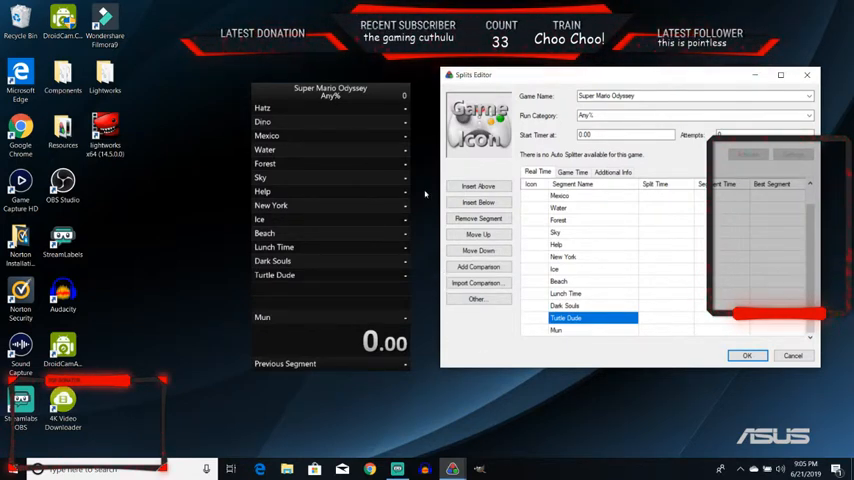
{"action": "mouse_move", "coordinate": [352, 280]}
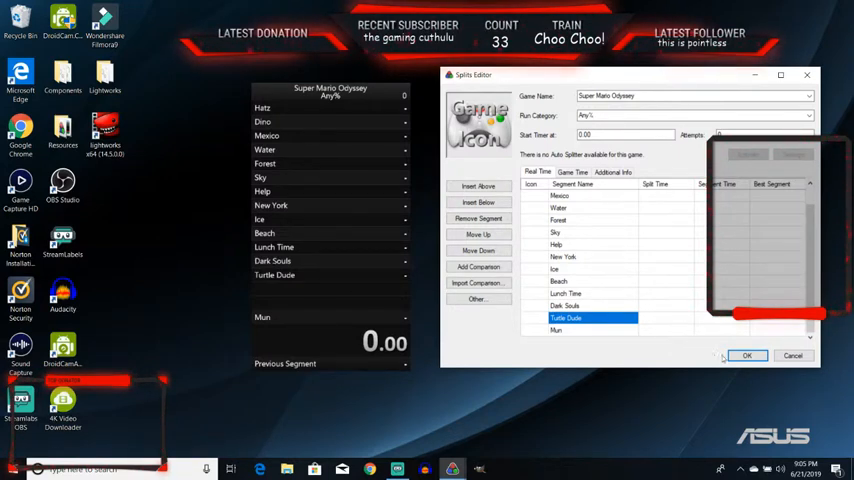
Save the splits, then bring up the Layout Editor beside the splits display.
{"action": "left_click", "coordinate": [746, 356]}
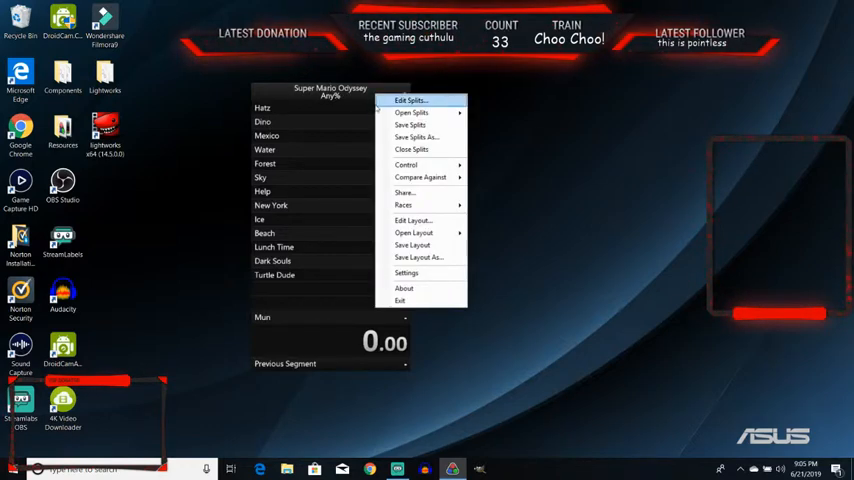
{"action": "mouse_move", "coordinate": [404, 192]}
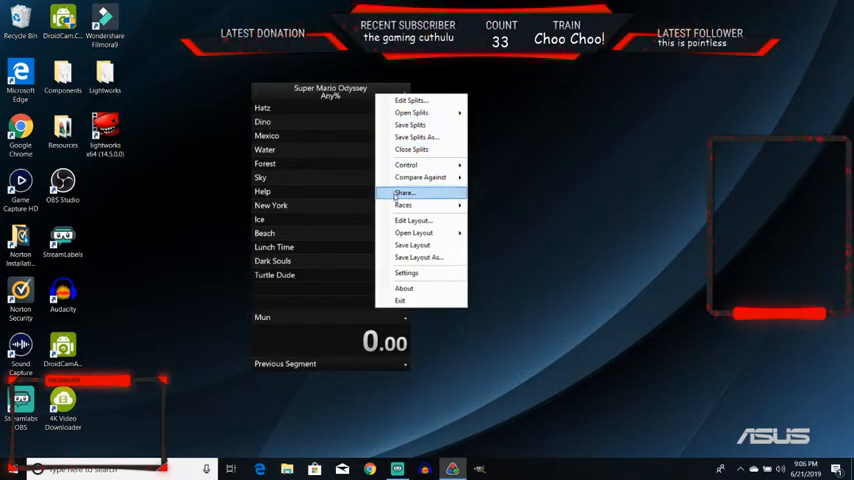
{"action": "left_click", "coordinate": [412, 220]}
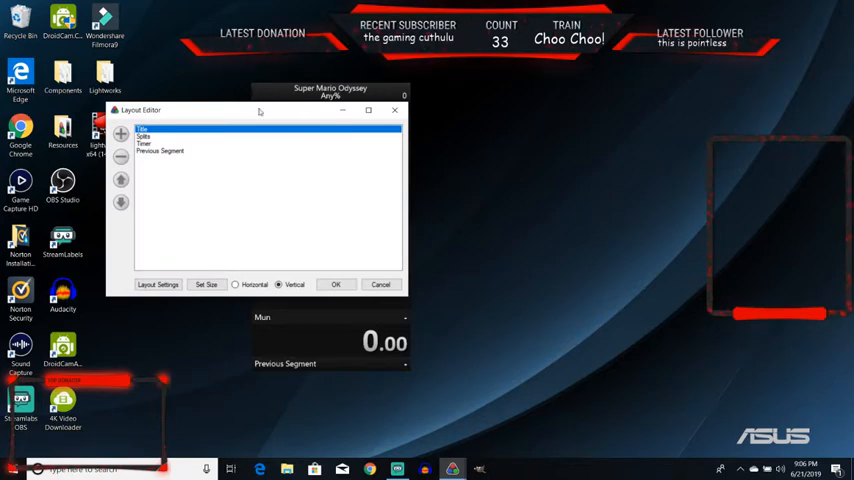
{"action": "left_click_drag", "start_coordinate": [256, 110], "coordinate": [616, 108]}
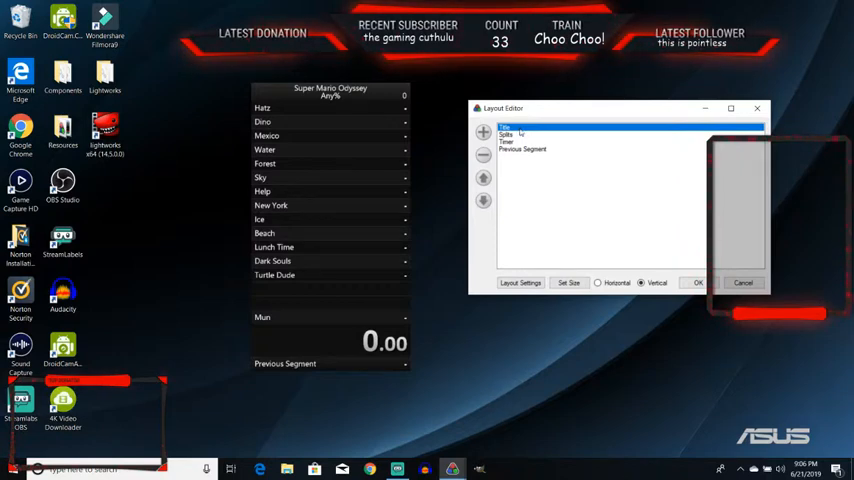
{"action": "mouse_move", "coordinate": [332, 260]}
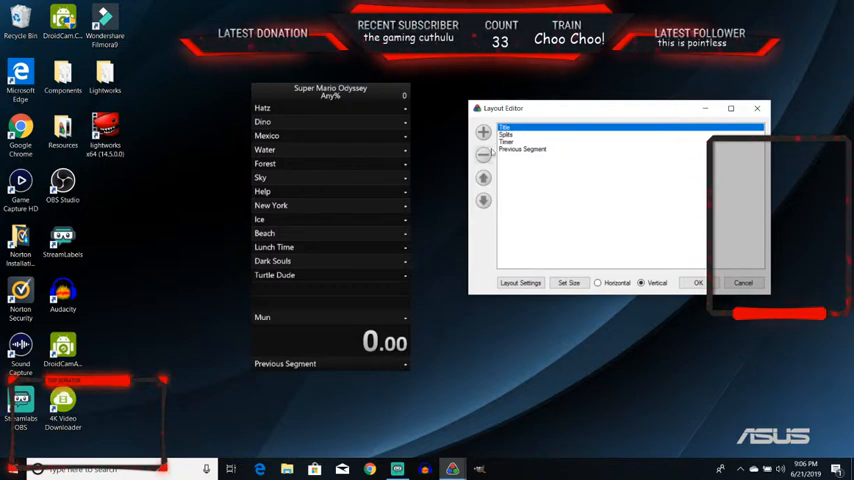
Replace the plain Timer with a Detailed Timer component in the layout.
{"action": "left_click", "coordinate": [482, 132]}
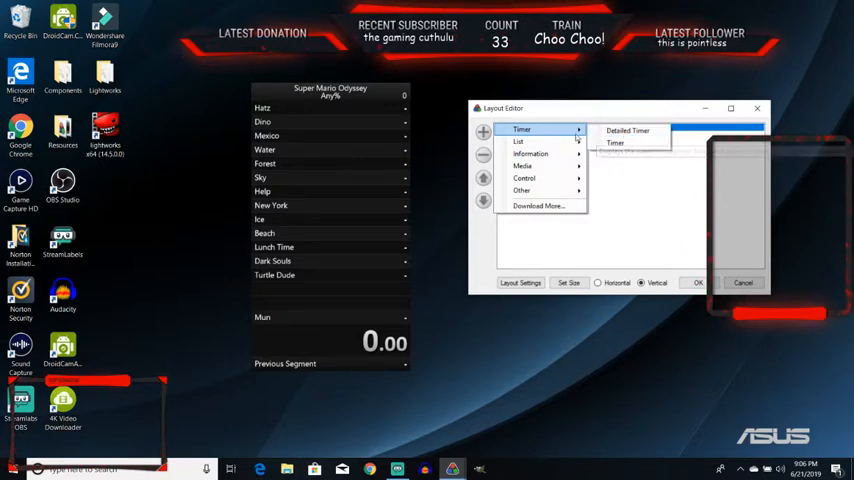
{"action": "left_click", "coordinate": [628, 130]}
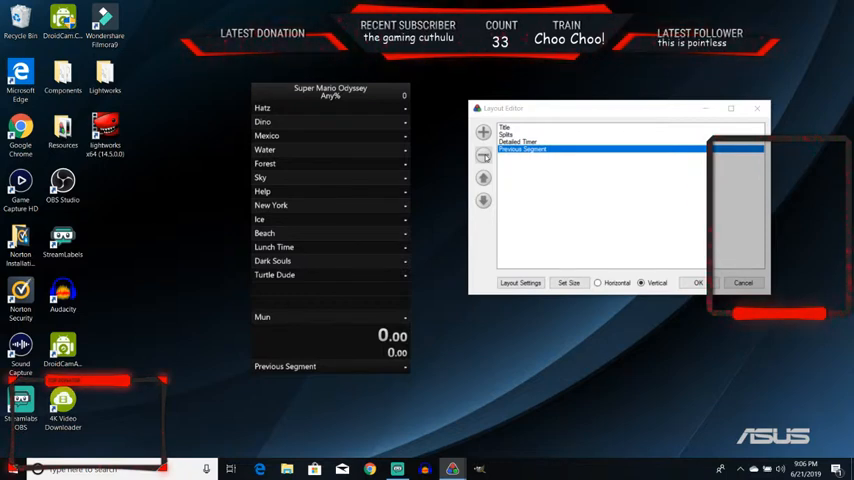
{"action": "left_click", "coordinate": [482, 132]}
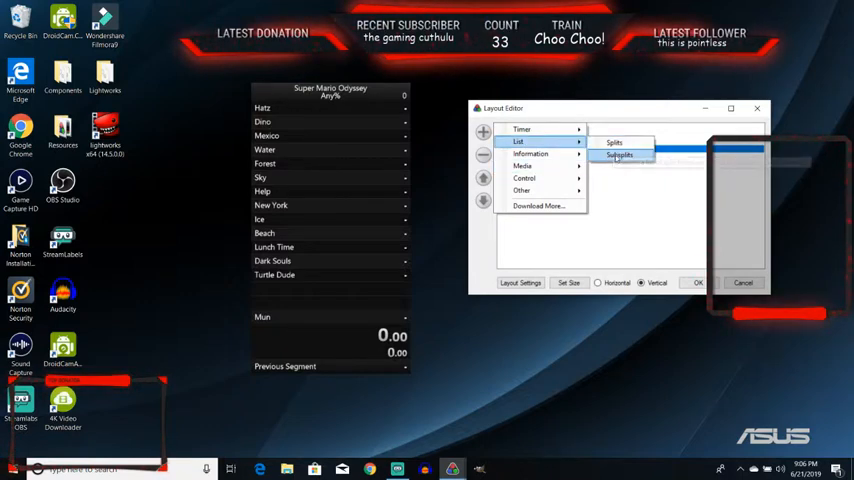
{"action": "mouse_move", "coordinate": [620, 156]}
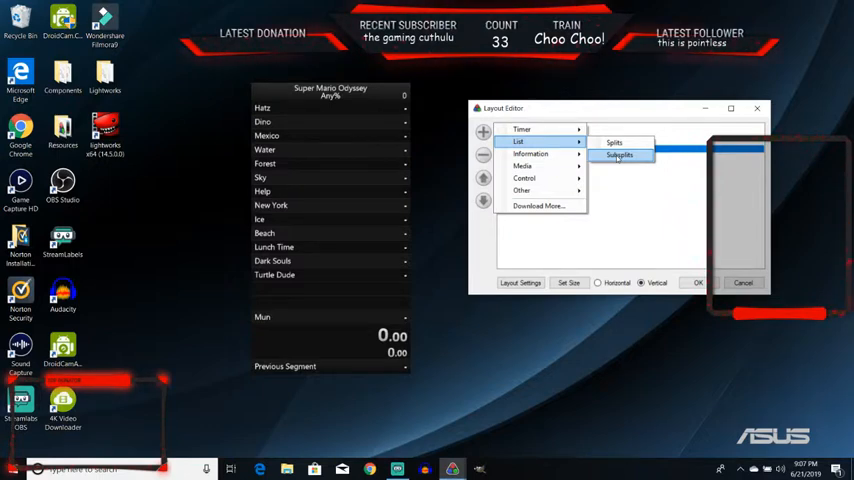
{"action": "mouse_move", "coordinate": [530, 154]}
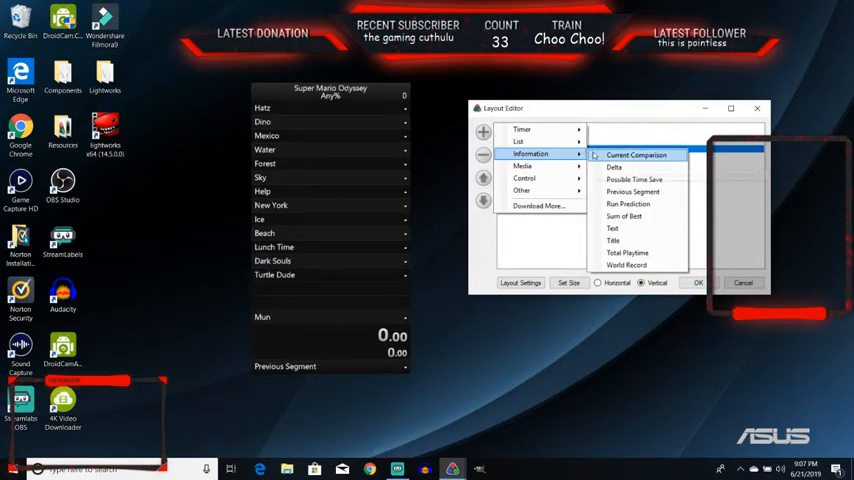
{"action": "mouse_move", "coordinate": [636, 160]}
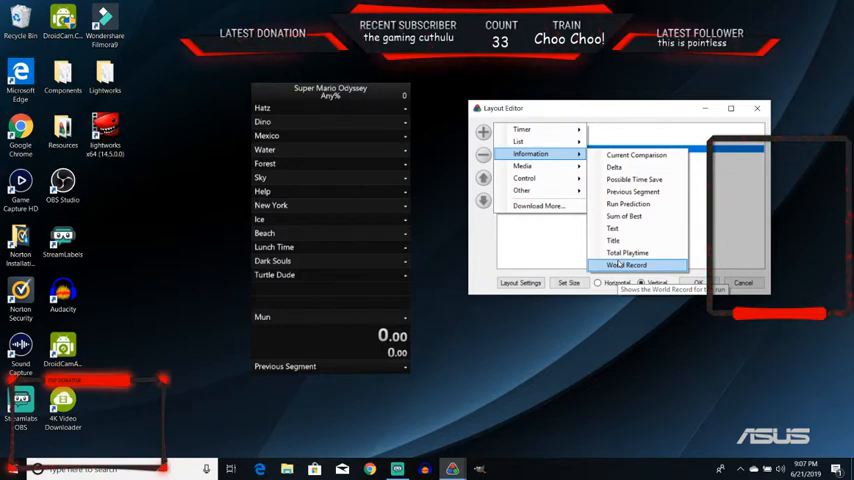
Add a World Record component below Previous Segment; add and then remove Possible Time Save.
{"action": "left_click", "coordinate": [628, 264]}
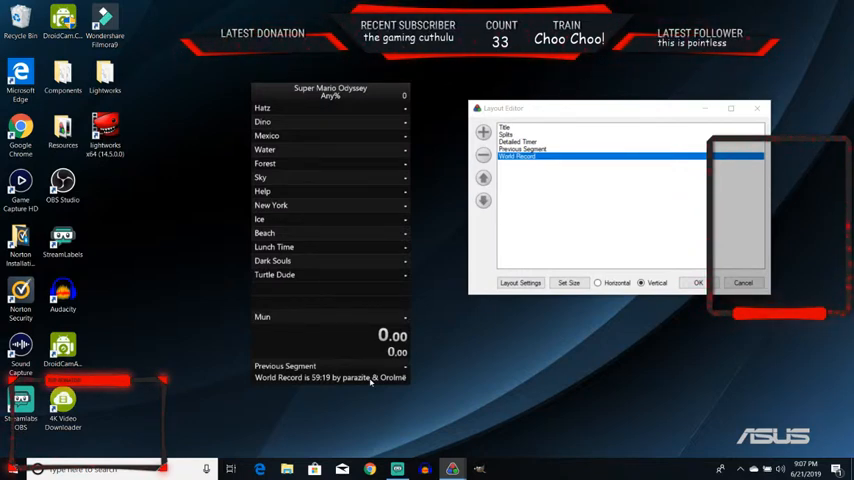
{"action": "mouse_move", "coordinate": [336, 404]}
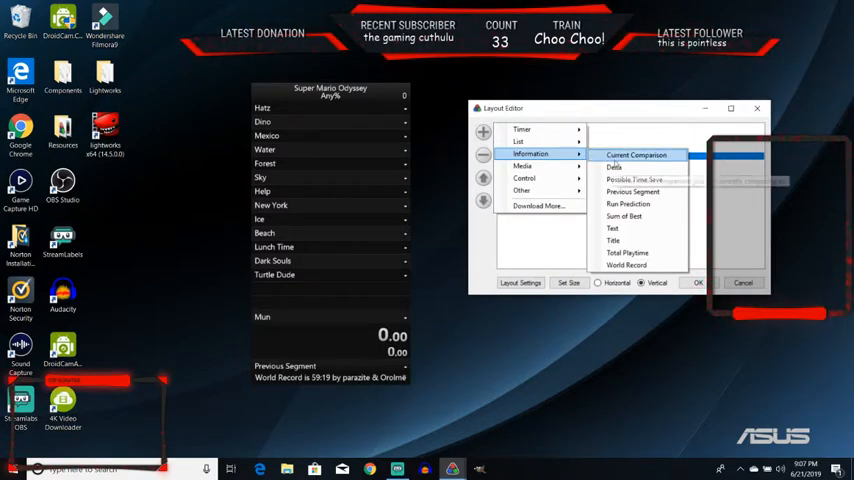
{"action": "mouse_move", "coordinate": [634, 180]}
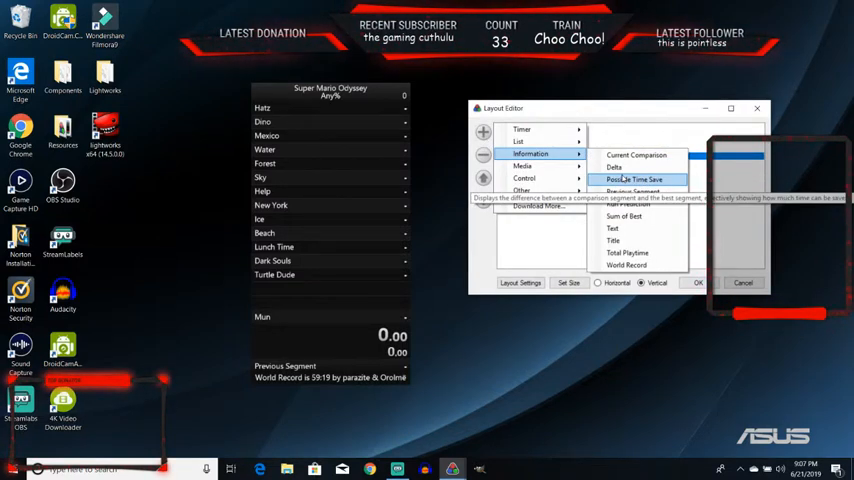
{"action": "left_click", "coordinate": [632, 180]}
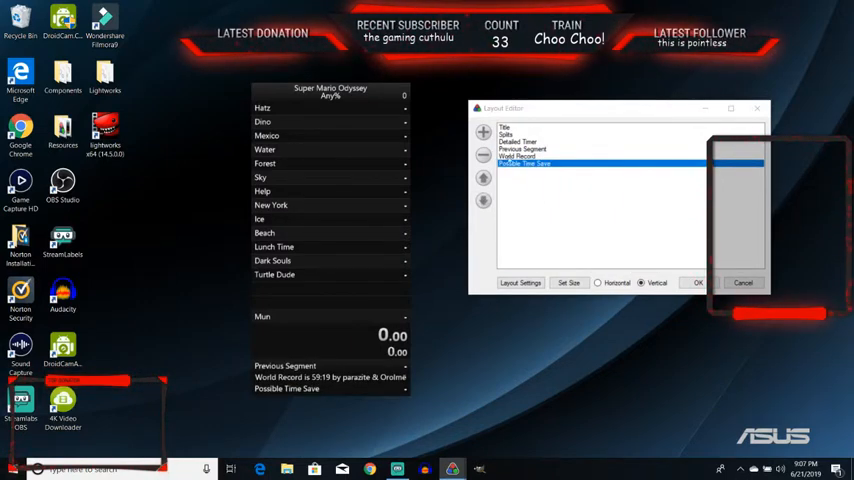
{"action": "left_click", "coordinate": [482, 132]}
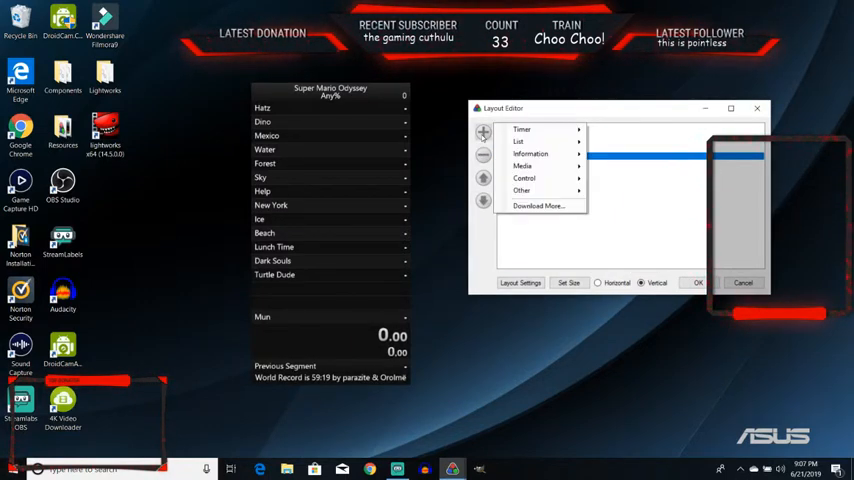
{"action": "left_click", "coordinate": [530, 152]}
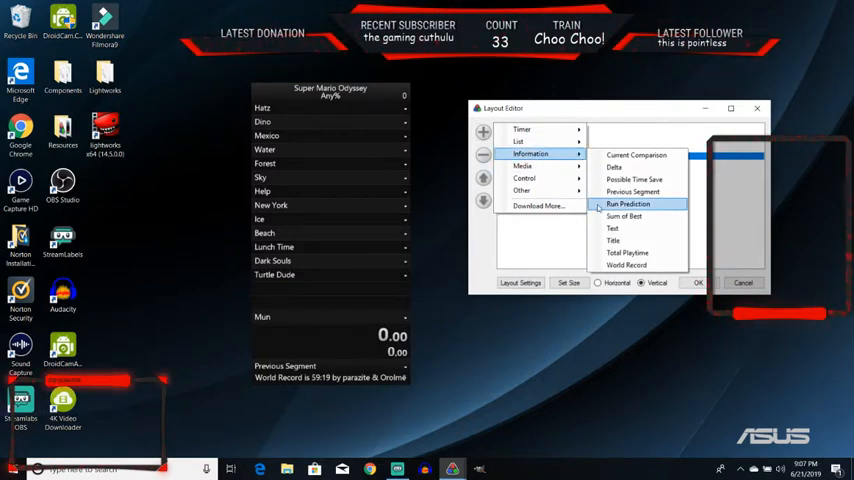
{"action": "mouse_move", "coordinate": [648, 320]}
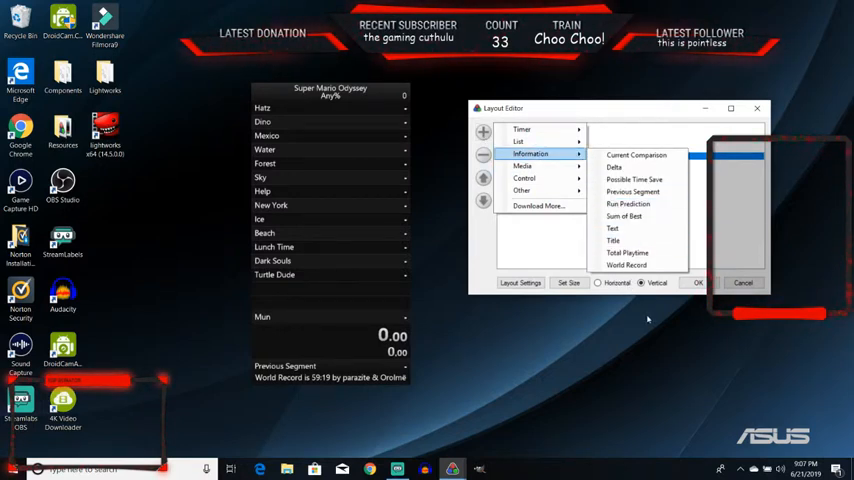
{"action": "mouse_move", "coordinate": [520, 128]}
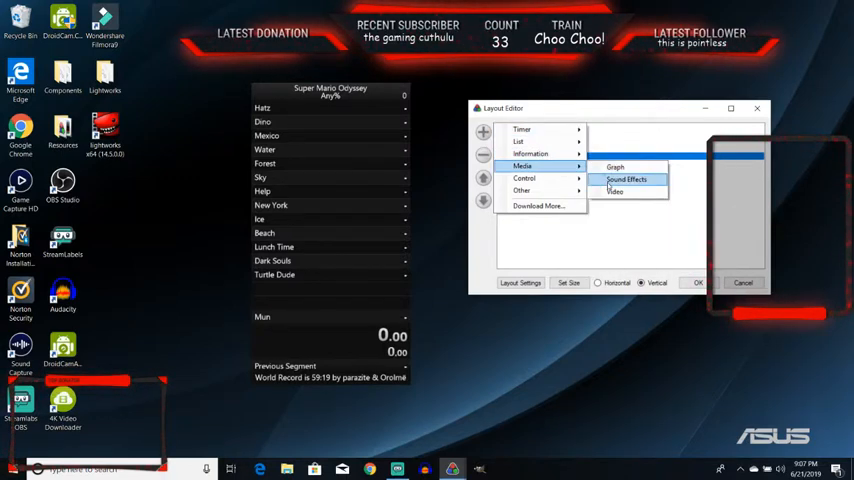
{"action": "mouse_move", "coordinate": [614, 192]}
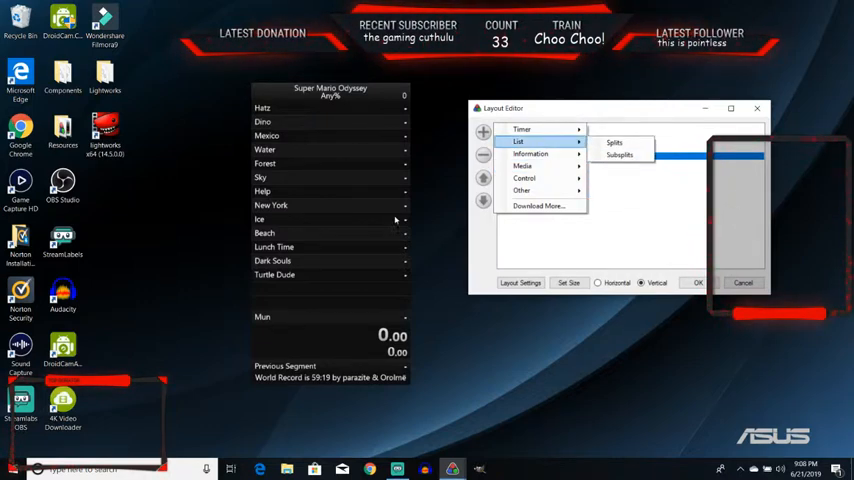
{"action": "mouse_move", "coordinate": [524, 166]}
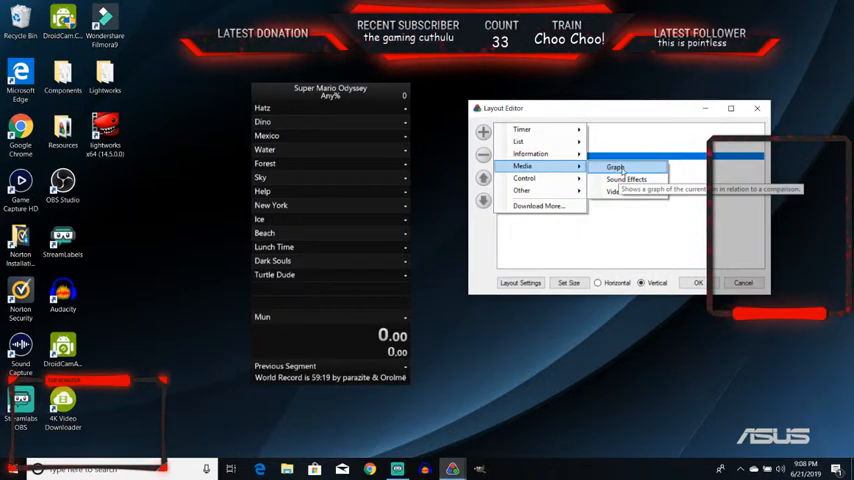
Browse the Timer, List and Information component submenus without adding further components.
{"action": "left_click", "coordinate": [616, 168]}
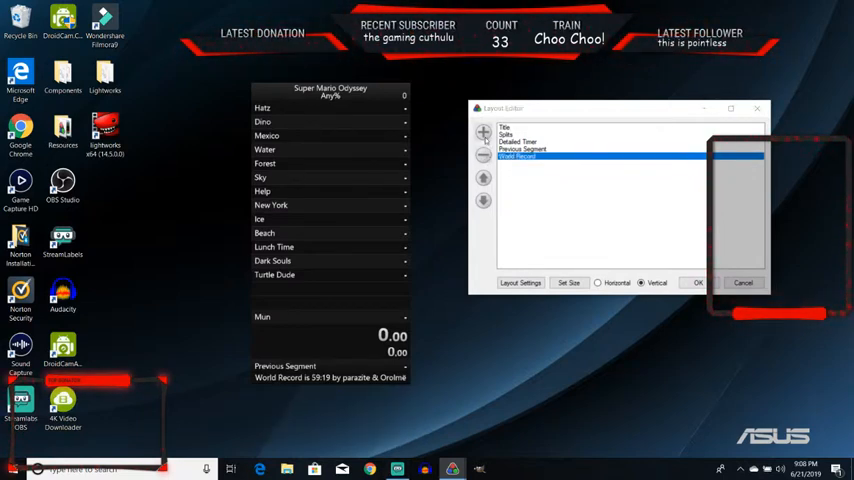
{"action": "left_click", "coordinate": [482, 132]}
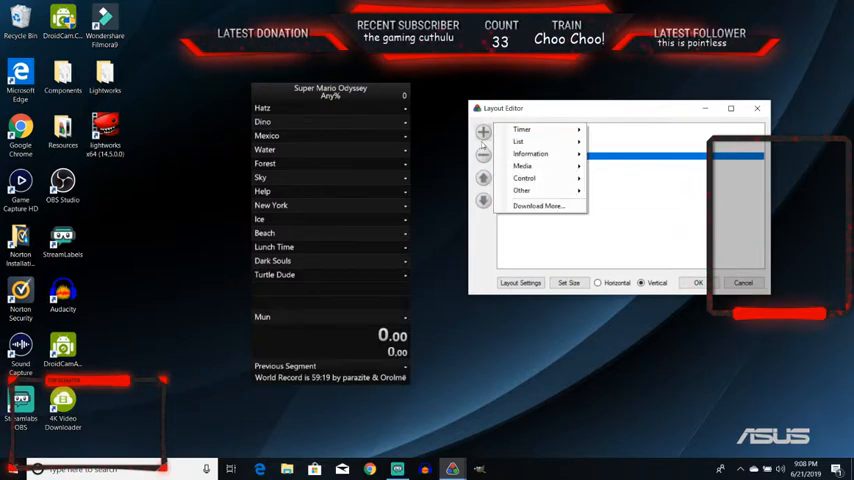
{"action": "left_click", "coordinate": [524, 140]}
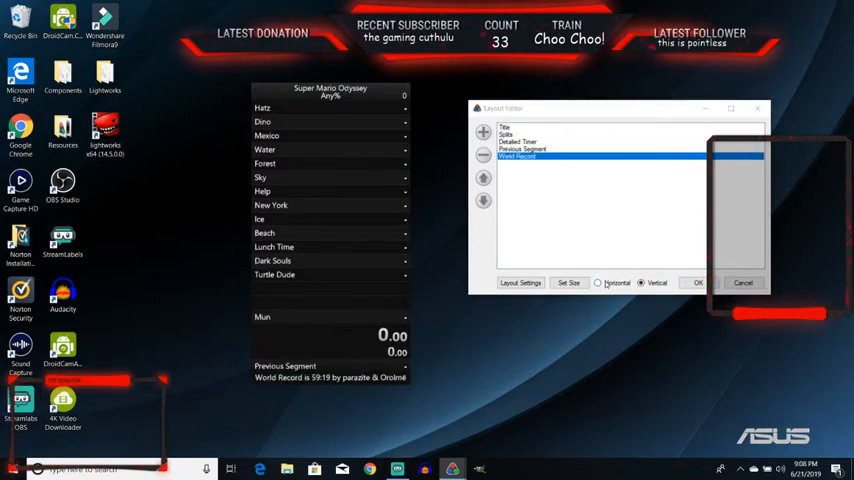
{"action": "left_click", "coordinate": [598, 282]}
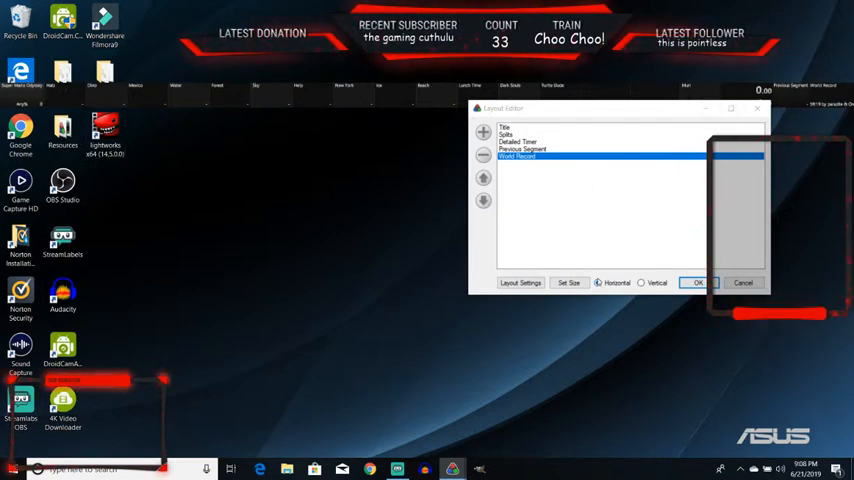
{"action": "left_click", "coordinate": [640, 282]}
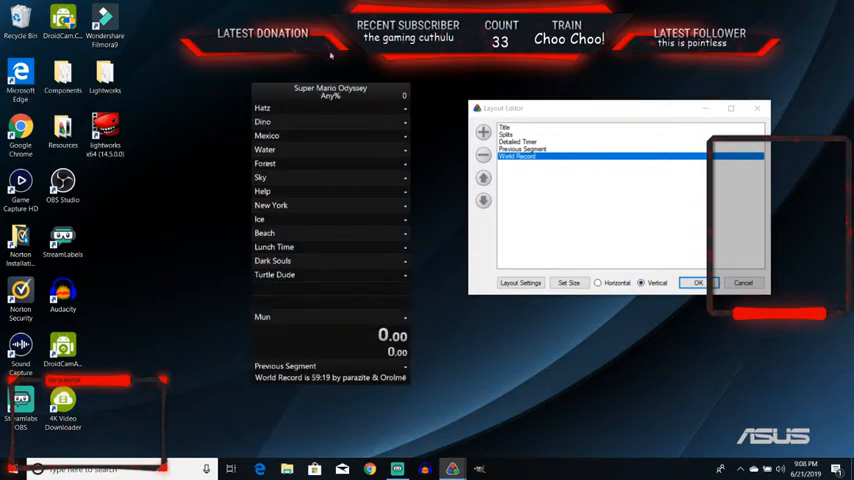
{"action": "mouse_move", "coordinate": [344, 354]}
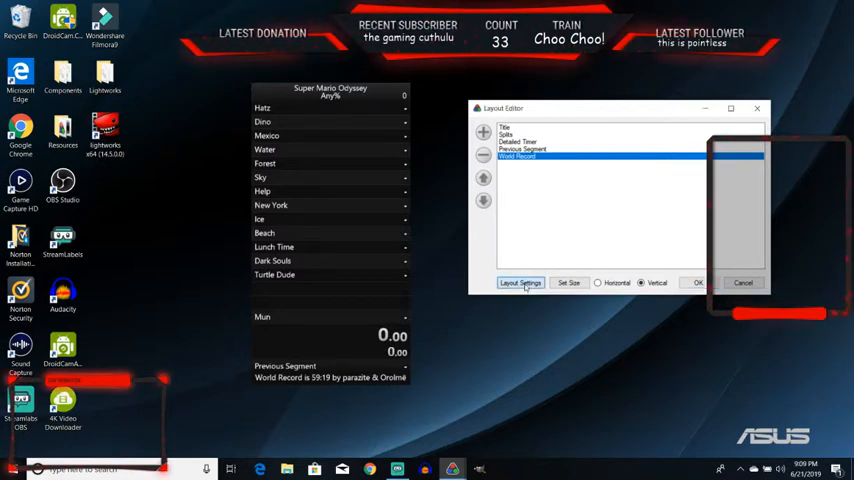
In Layout Settings, try a coloured vertical gradient background, switch to horizontal gradient, then start choosing a background image.
{"action": "left_click", "coordinate": [520, 282]}
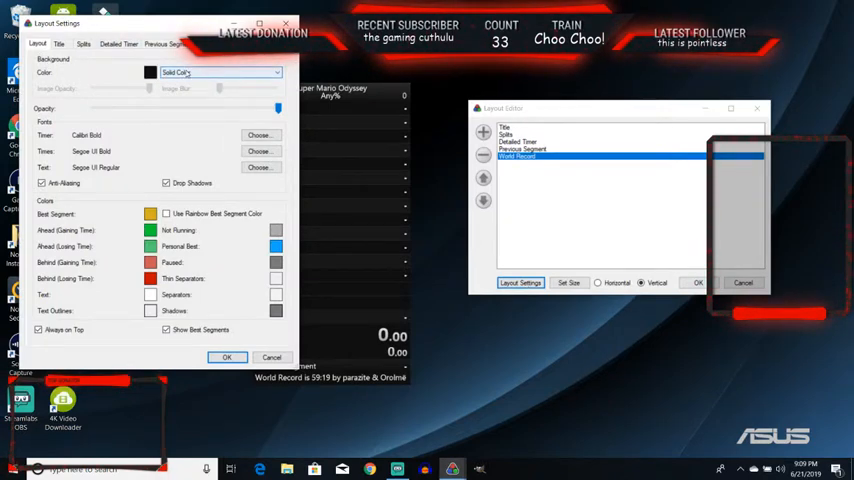
{"action": "left_click", "coordinate": [276, 72]}
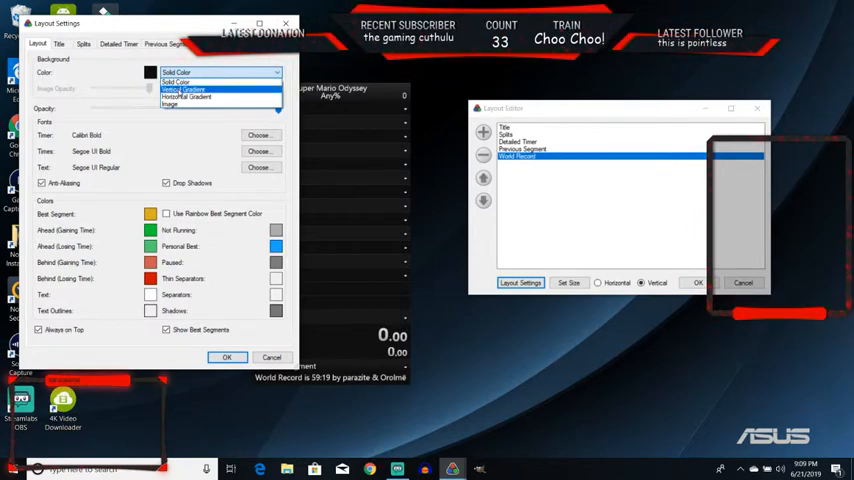
{"action": "left_click", "coordinate": [184, 90]}
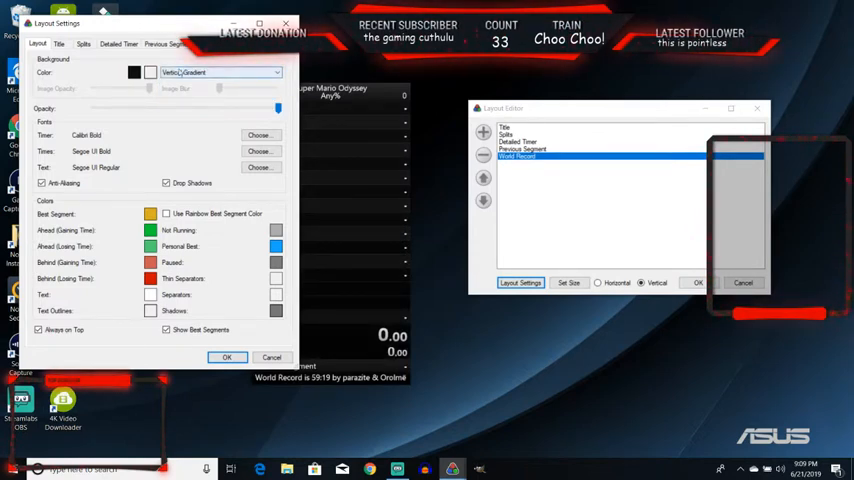
{"action": "left_click", "coordinate": [148, 72]}
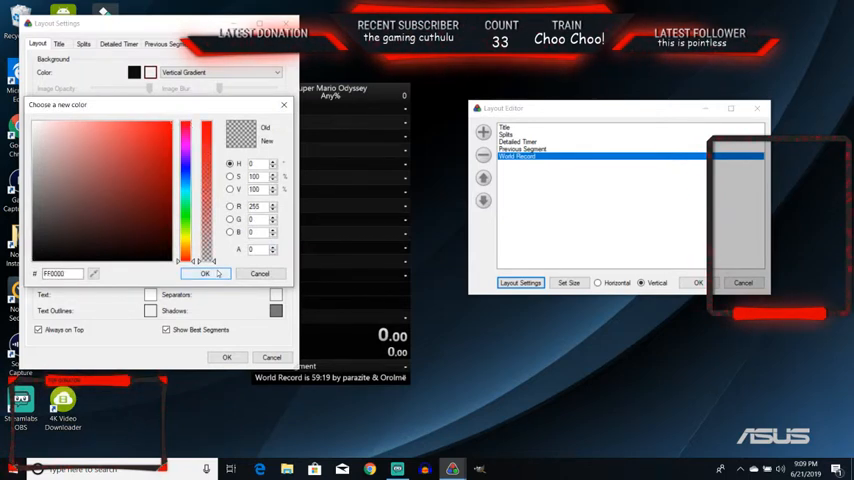
{"action": "left_click", "coordinate": [204, 272]}
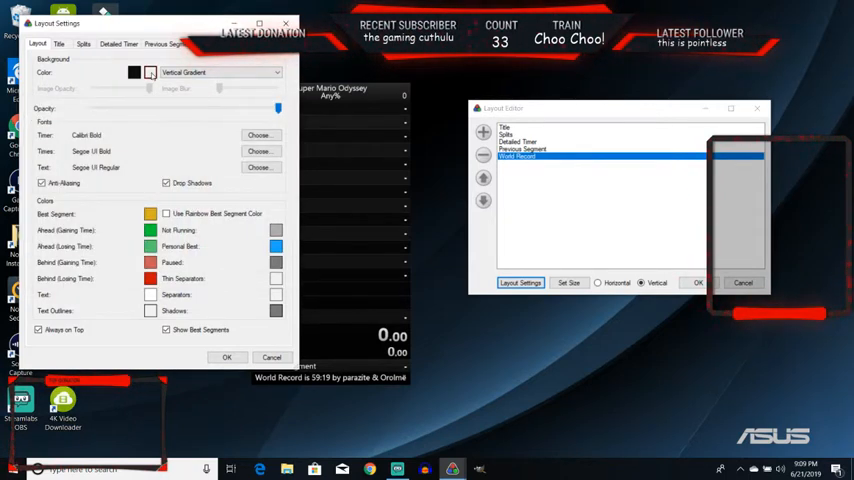
{"action": "left_click", "coordinate": [132, 72]}
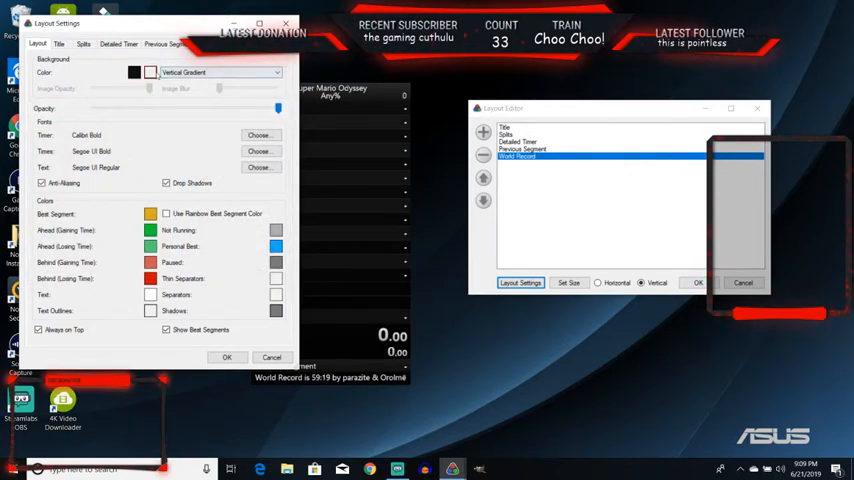
{"action": "left_click", "coordinate": [218, 72]}
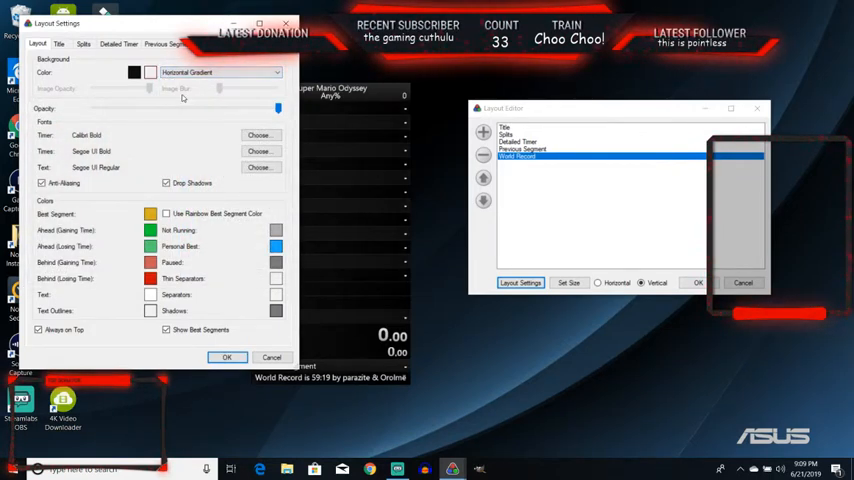
{"action": "left_click", "coordinate": [276, 72]}
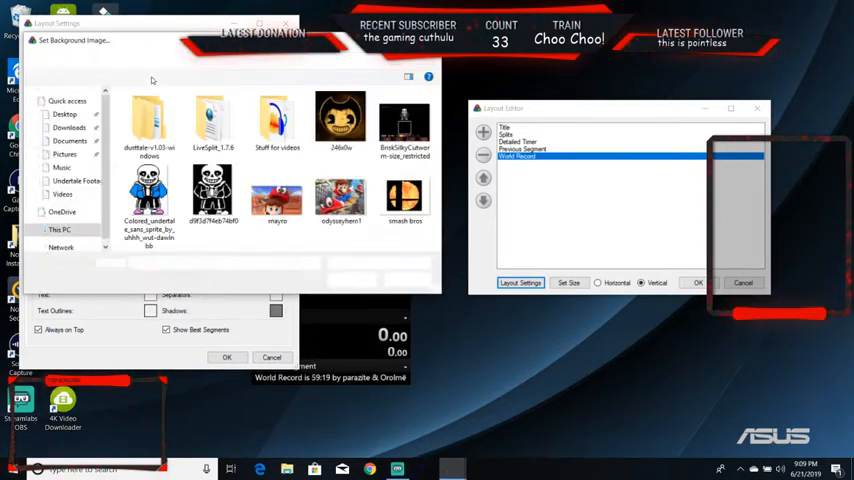
Apply the skeleton picture as the layout background, then switch back to Solid Color.
{"action": "left_click", "coordinate": [212, 196]}
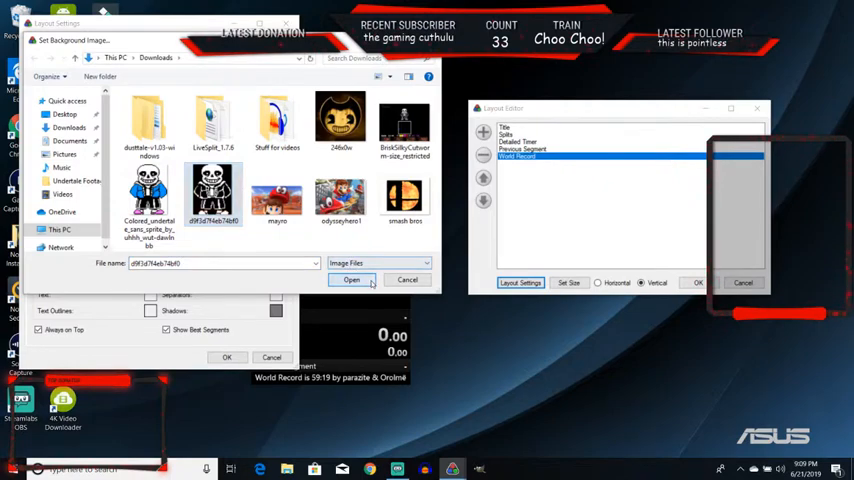
{"action": "left_click", "coordinate": [352, 280]}
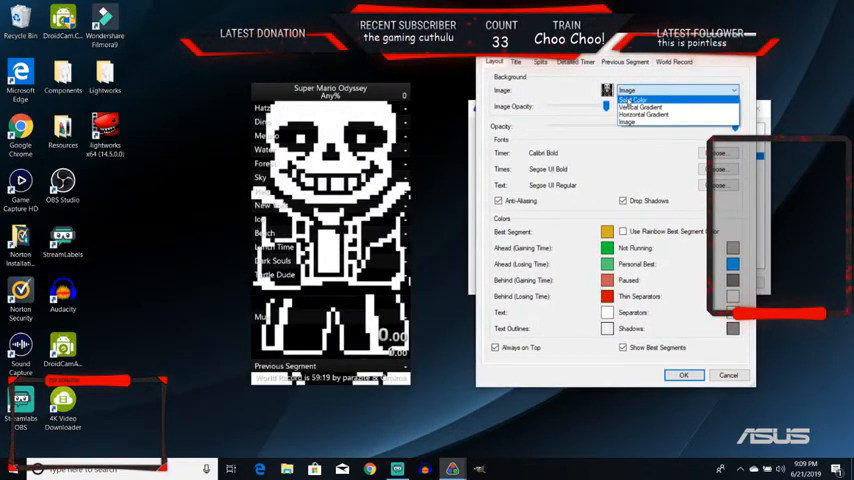
{"action": "left_click", "coordinate": [636, 100]}
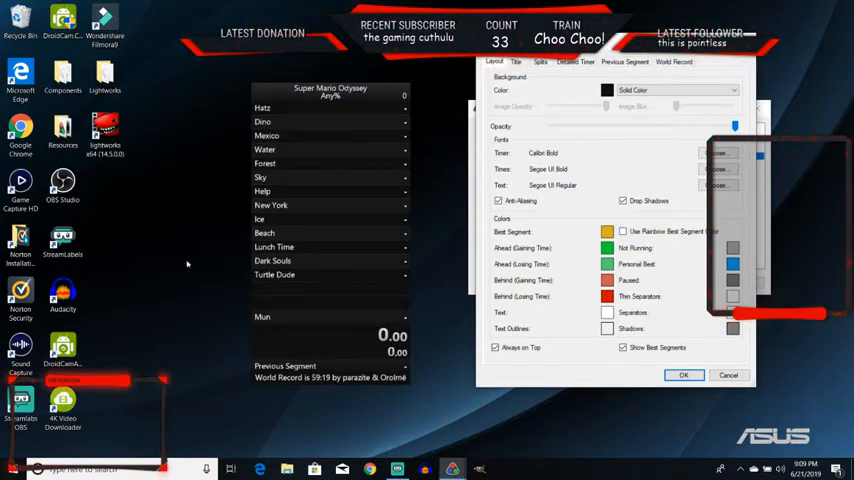
Set the Timer and Times fonts to Comic Sans MS Bold.
{"action": "left_click", "coordinate": [720, 152]}
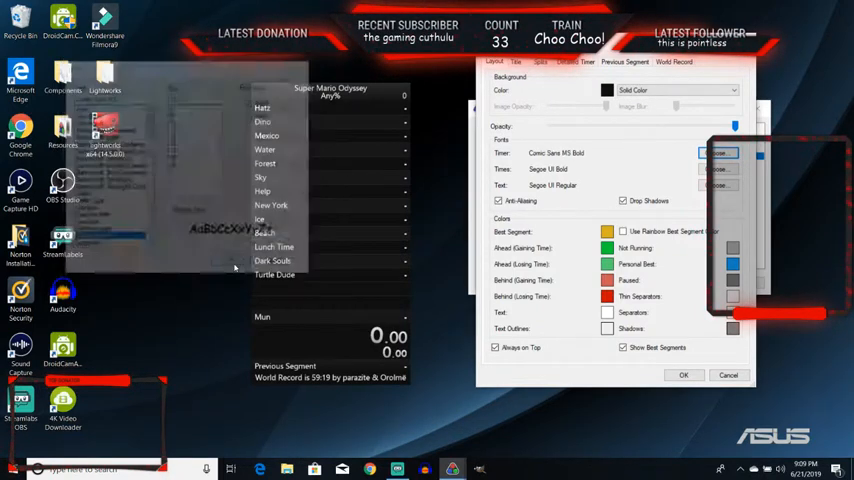
{"action": "left_click", "coordinate": [718, 168]}
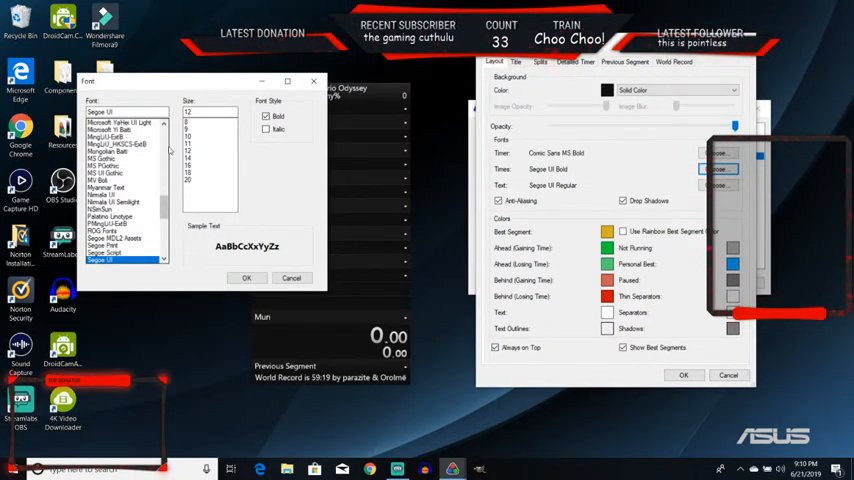
{"action": "scroll", "scroll_direction": "up", "scroll_amount": 3}
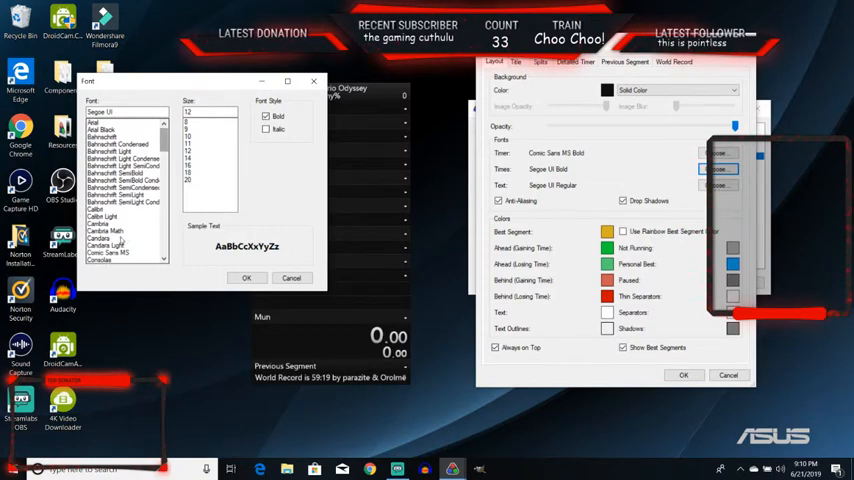
{"action": "left_click", "coordinate": [112, 252]}
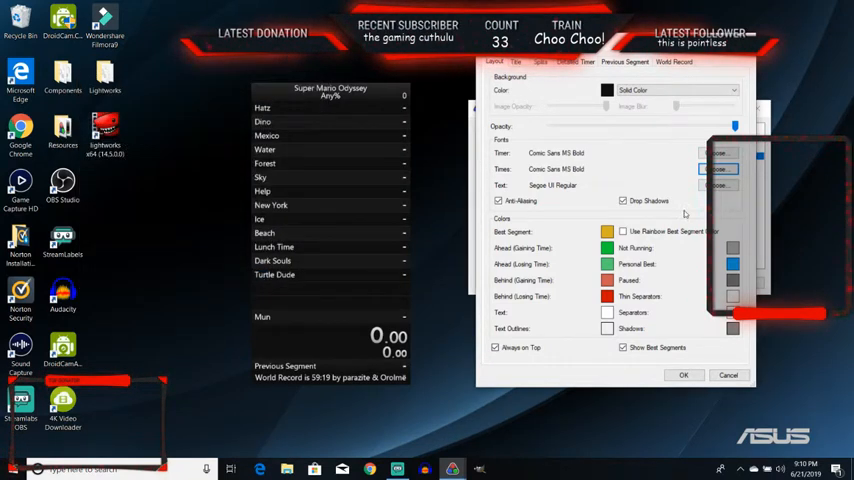
Set the Text font to Comic Sans MS and confirm the choice.
{"action": "left_click", "coordinate": [718, 184]}
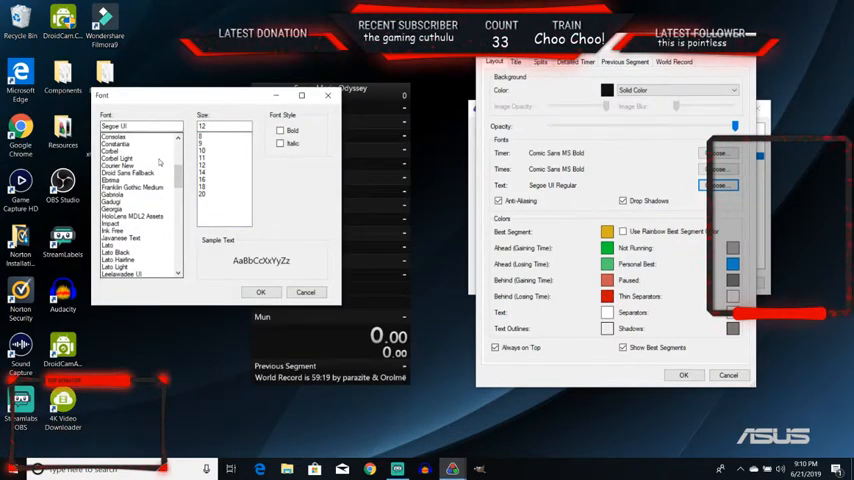
{"action": "left_click", "coordinate": [136, 144]}
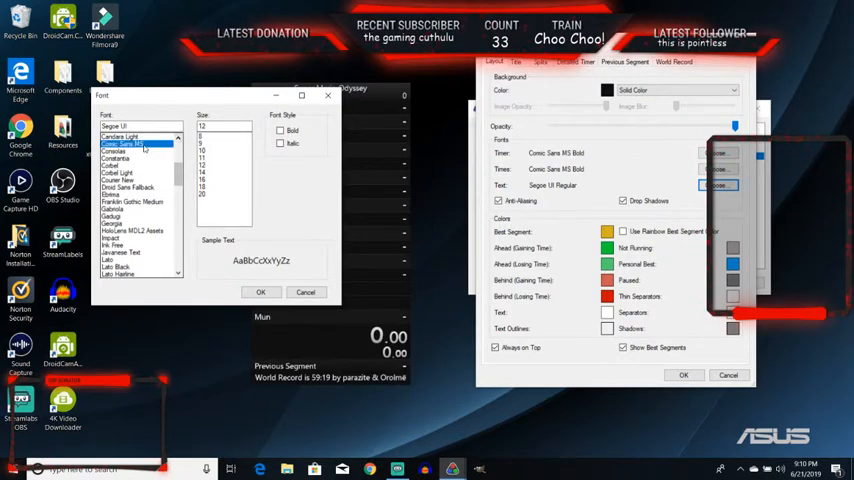
{"action": "left_click", "coordinate": [260, 292]}
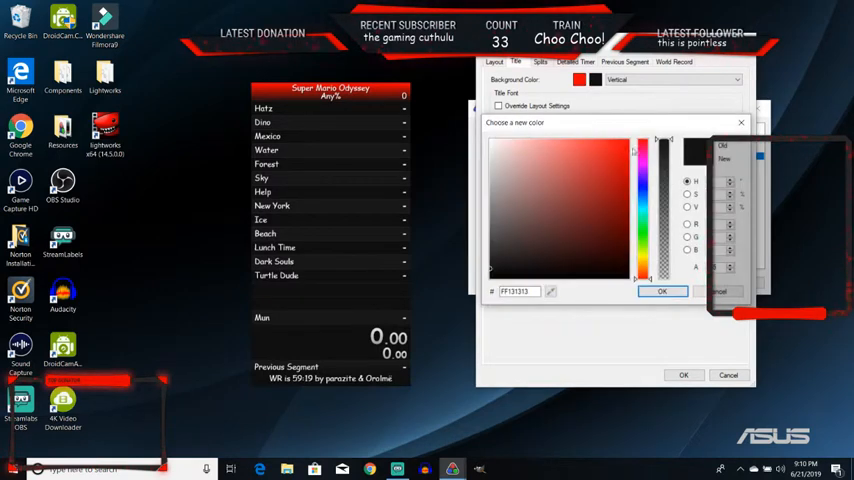
Give the Title component a plain red background, then move to the Splits settings.
{"action": "left_click", "coordinate": [664, 150]}
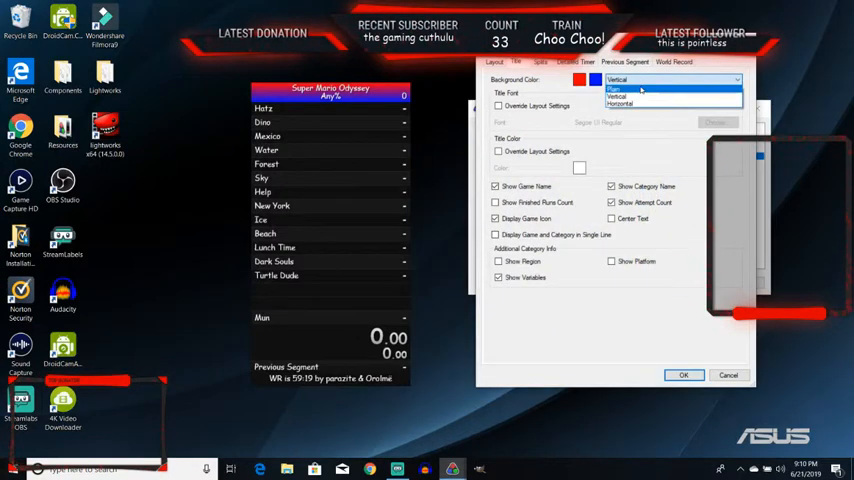
{"action": "left_click", "coordinate": [616, 88]}
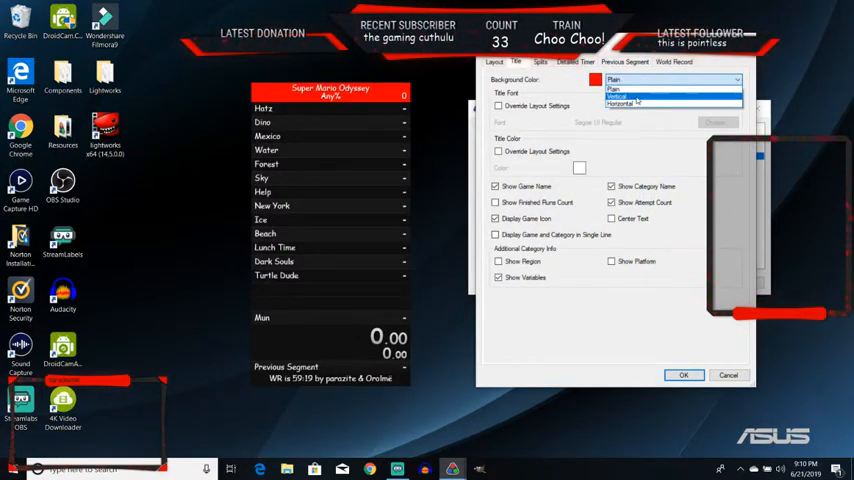
{"action": "left_click", "coordinate": [622, 104]}
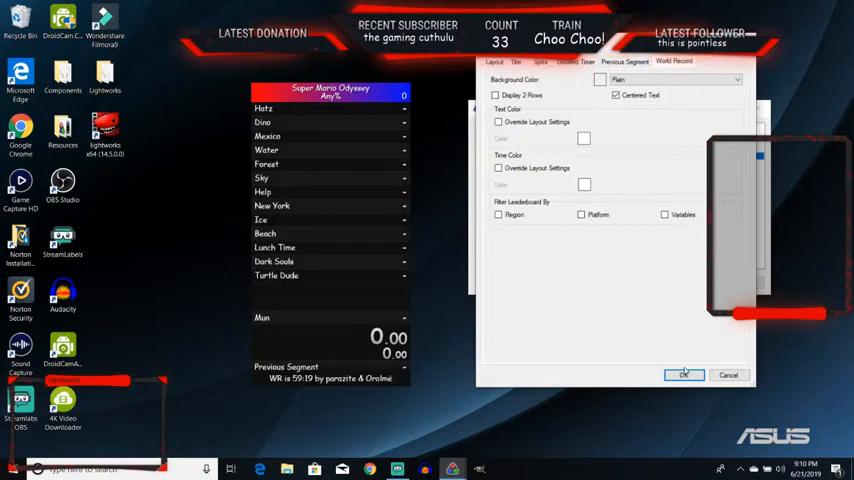
{"action": "left_click", "coordinate": [540, 62]}
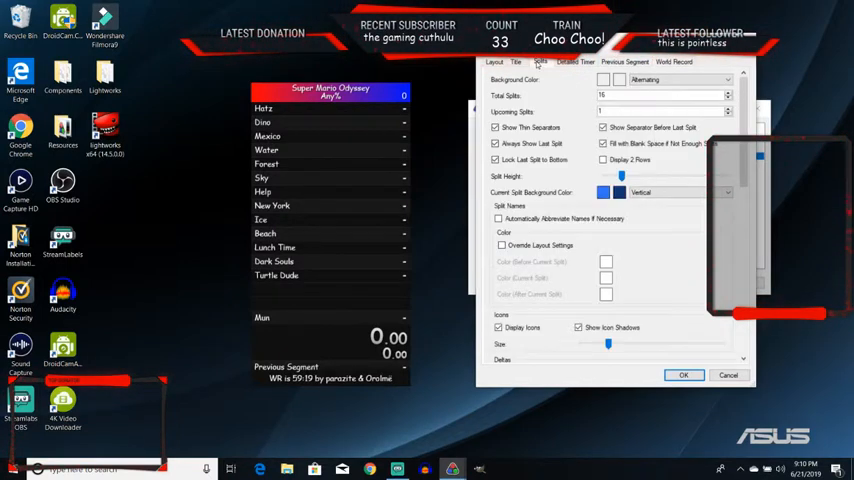
Make the Splits background plain and pick a new colour for it.
{"action": "left_click", "coordinate": [604, 80]}
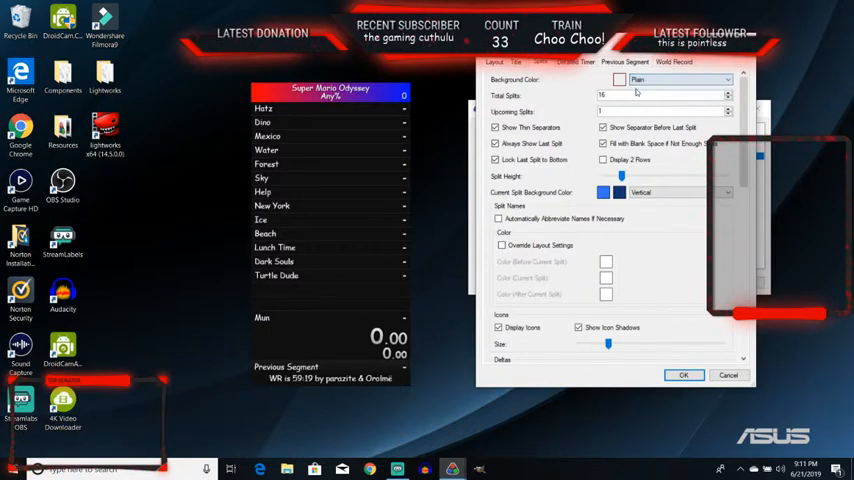
{"action": "left_click", "coordinate": [620, 80]}
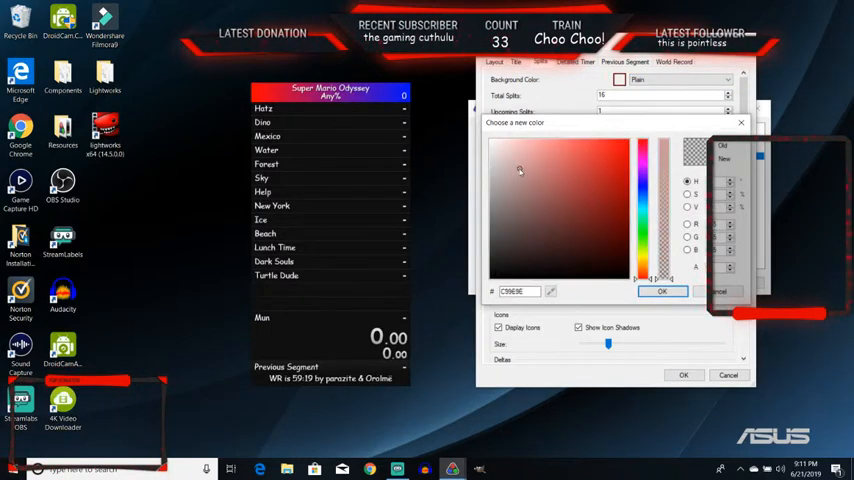
{"action": "left_click", "coordinate": [660, 292]}
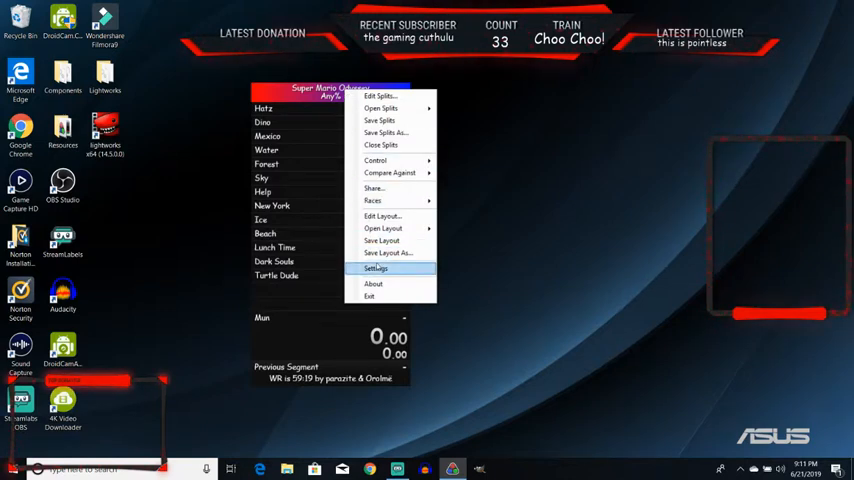
Bring up the Settings window with hotkeys and place it beside the splits.
{"action": "left_click", "coordinate": [376, 268]}
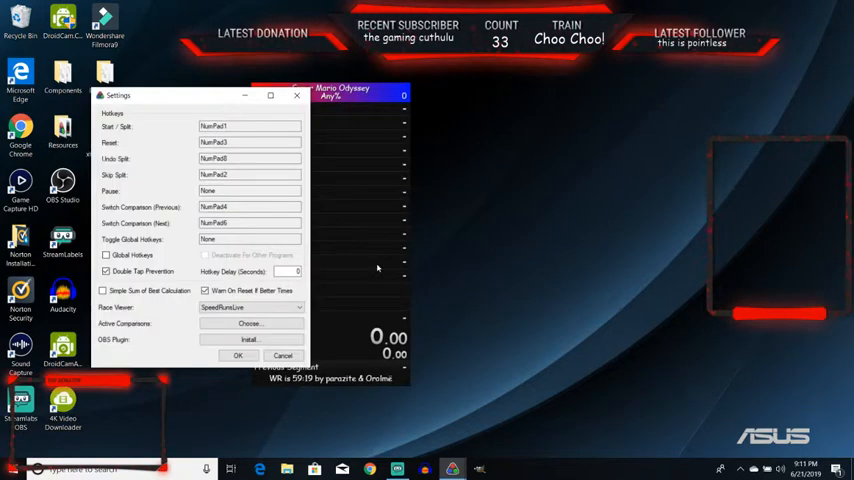
{"action": "mouse_move", "coordinate": [140, 152]}
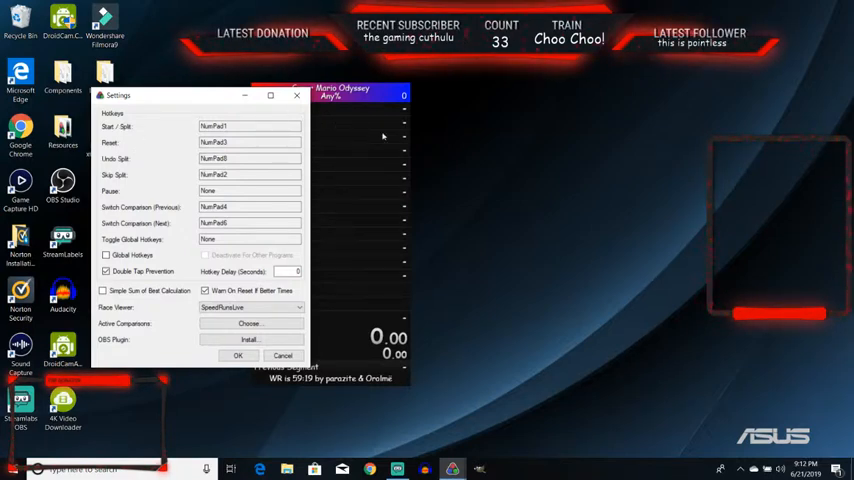
{"action": "mouse_move", "coordinate": [358, 118]}
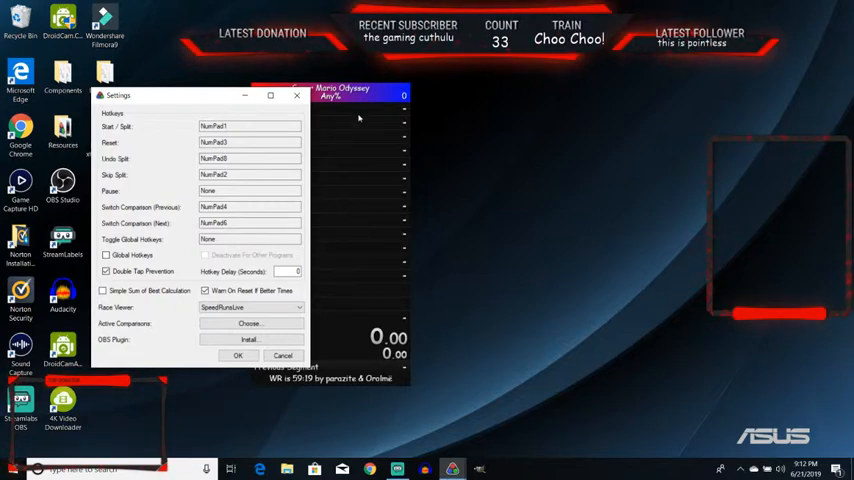
{"action": "mouse_move", "coordinate": [366, 148]}
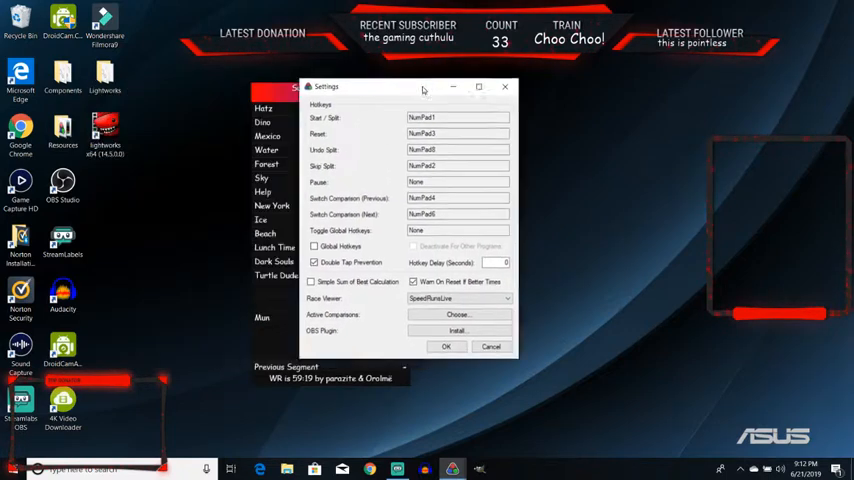
{"action": "left_click_drag", "start_coordinate": [424, 88], "coordinate": [560, 84]}
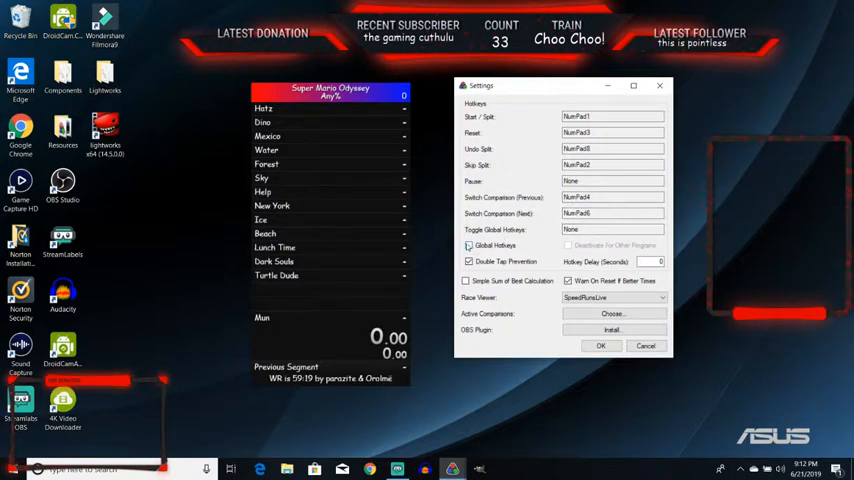
Assign Space to Start/Split and reassign the Reset hotkey.
{"action": "left_click", "coordinate": [468, 244]}
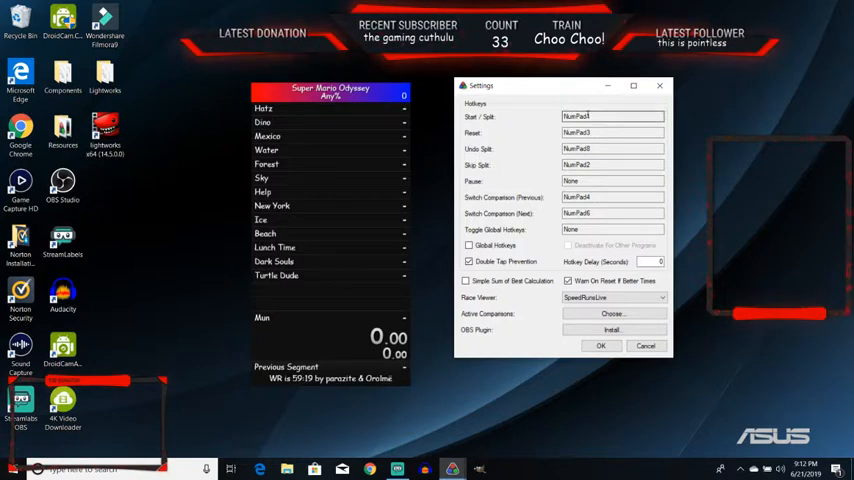
{"action": "left_click", "coordinate": [610, 116]}
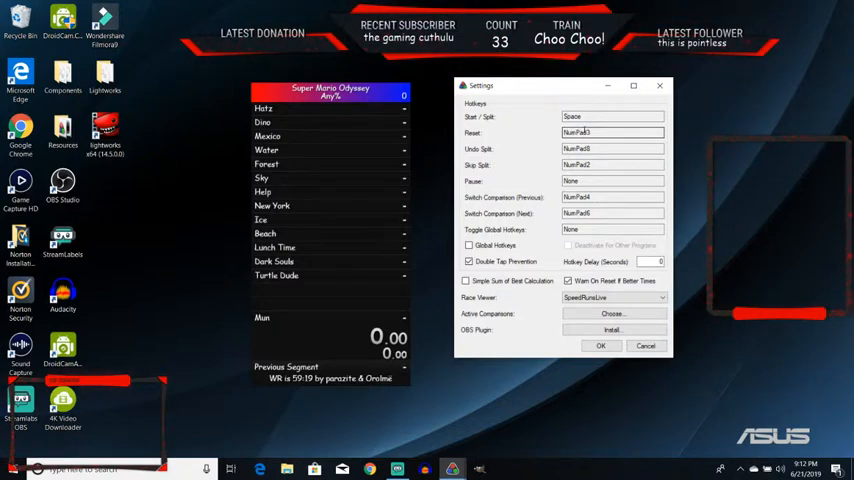
{"action": "left_click", "coordinate": [612, 132]}
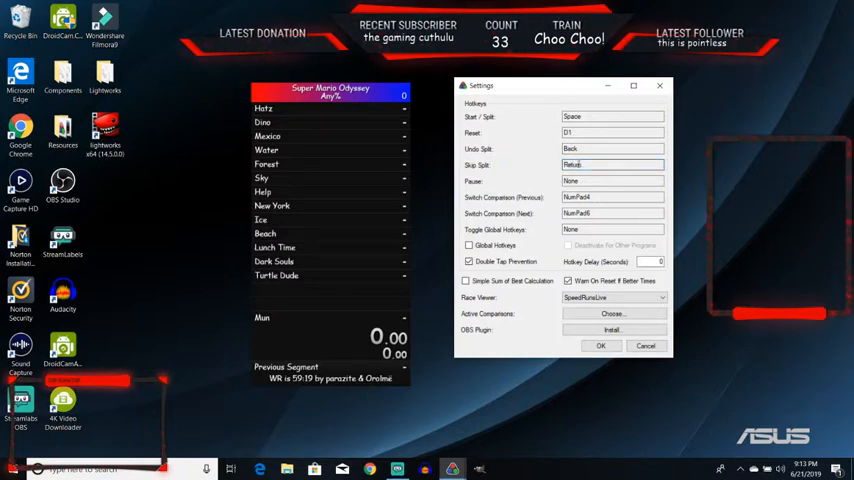
Bind Pause to P, reassign the remaining hotkey and enable global hotkeys.
{"action": "left_click", "coordinate": [612, 180]}
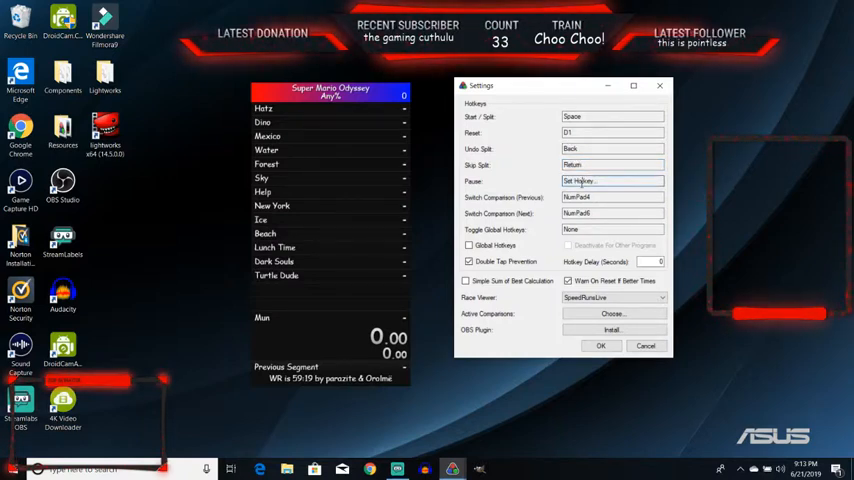
{"action": "type", "text": "P"}
{"action": "left_click", "coordinate": [612, 196]}
{"action": "type", "text": "O"}
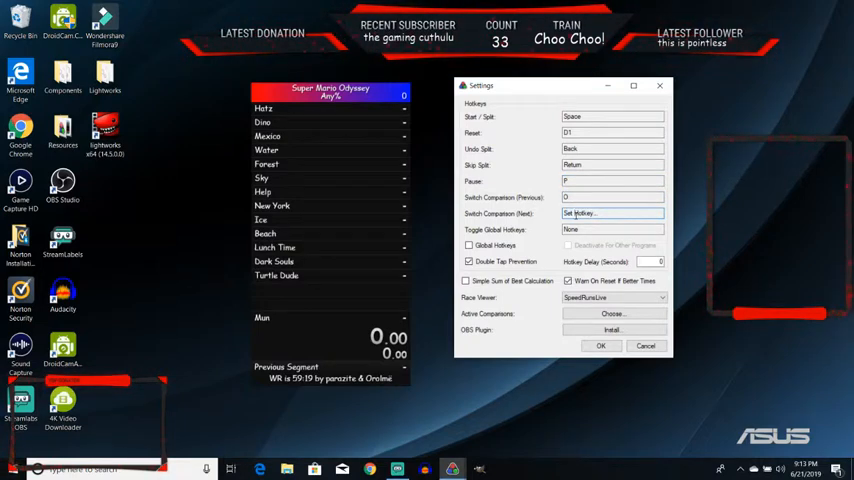
{"action": "left_click", "coordinate": [612, 212]}
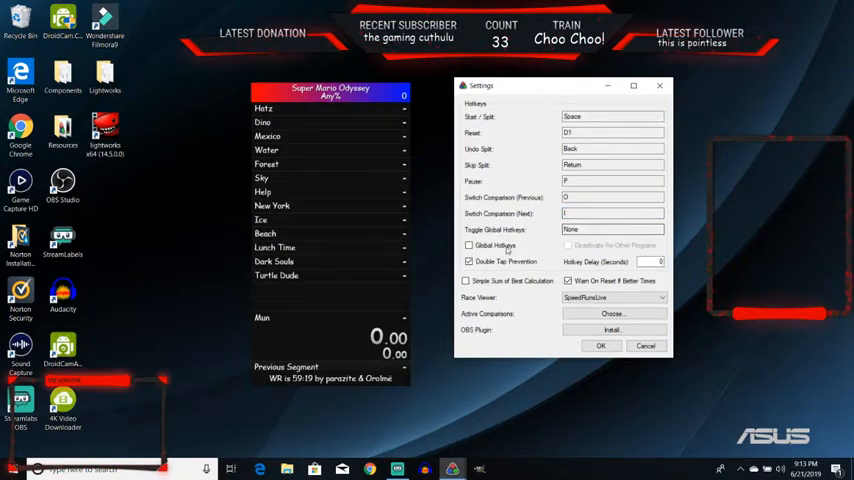
{"action": "left_click", "coordinate": [468, 244]}
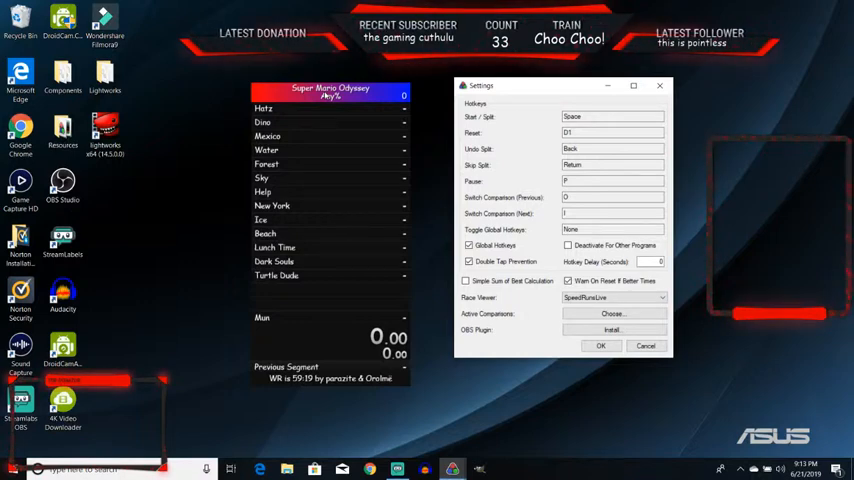
{"action": "mouse_move", "coordinate": [346, 126]}
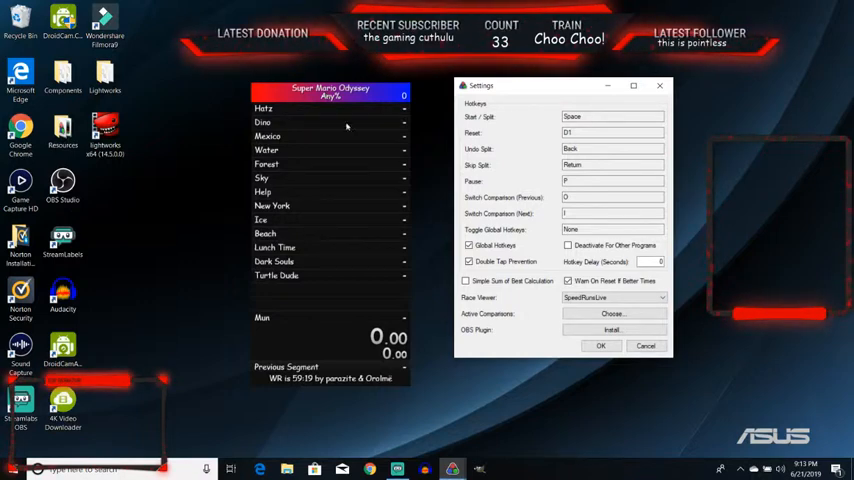
{"action": "left_click", "coordinate": [468, 244]}
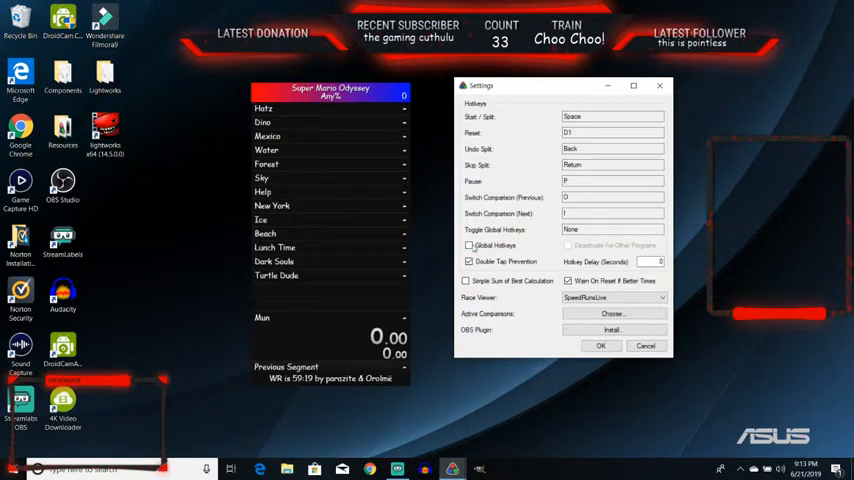
{"action": "left_click", "coordinate": [470, 244]}
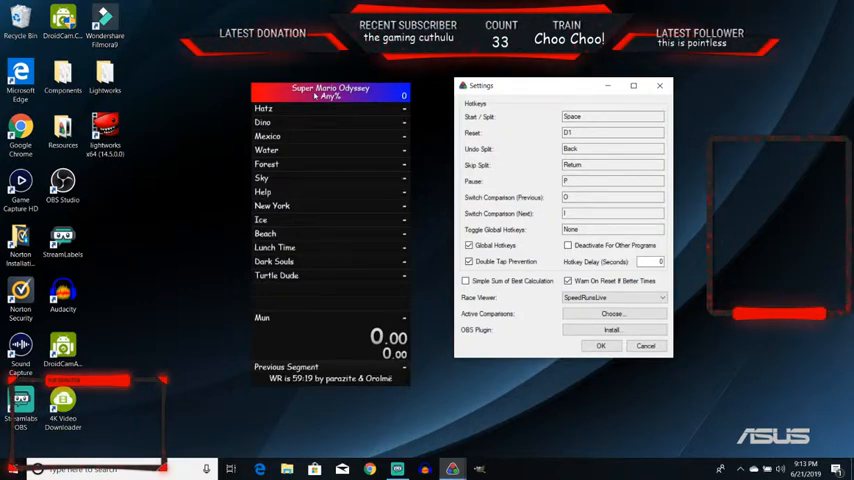
{"action": "left_click", "coordinate": [470, 244]}
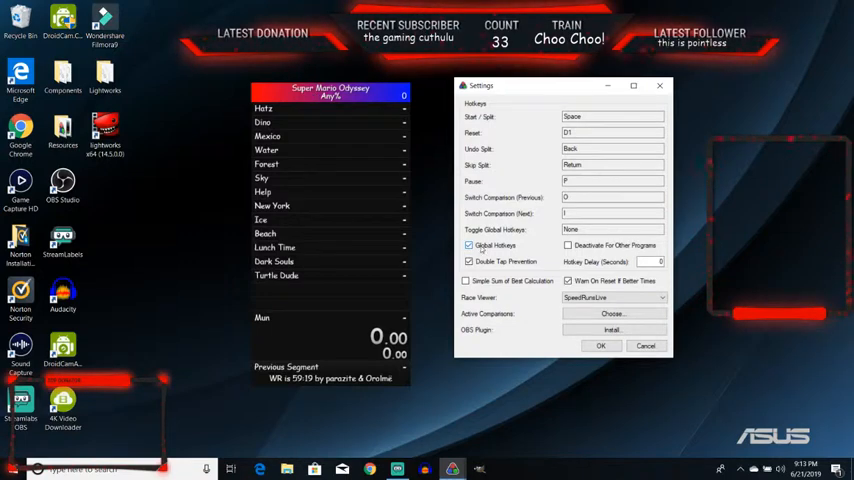
{"action": "left_click", "coordinate": [468, 244]}
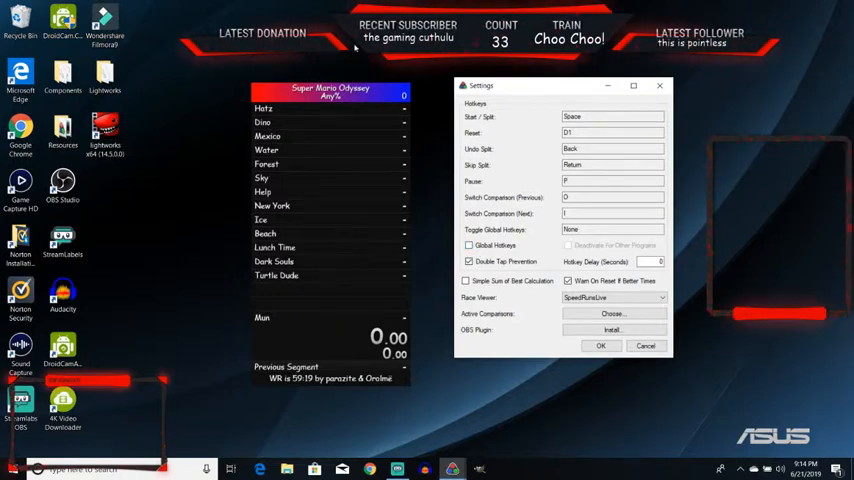
{"action": "left_click", "coordinate": [468, 244]}
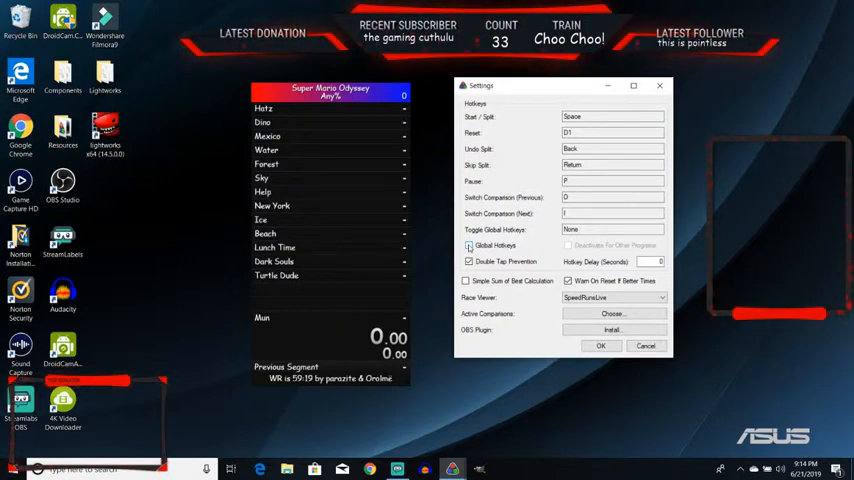
{"action": "left_click", "coordinate": [468, 244]}
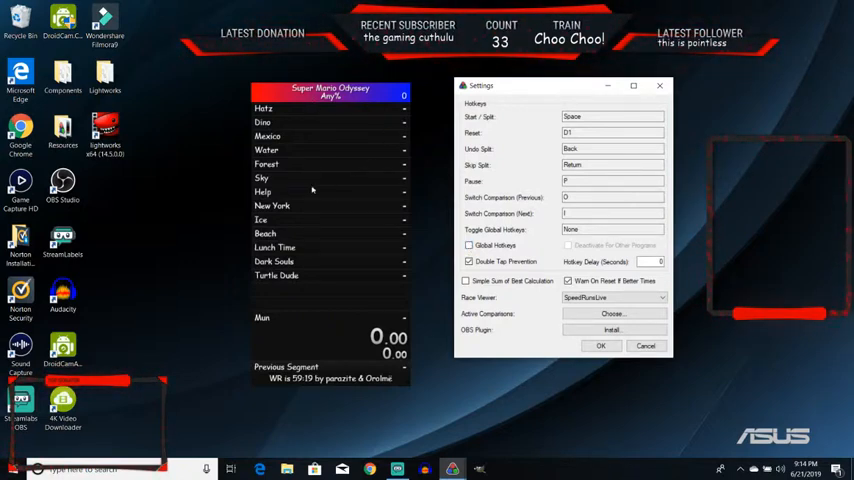
{"action": "mouse_move", "coordinate": [284, 78]}
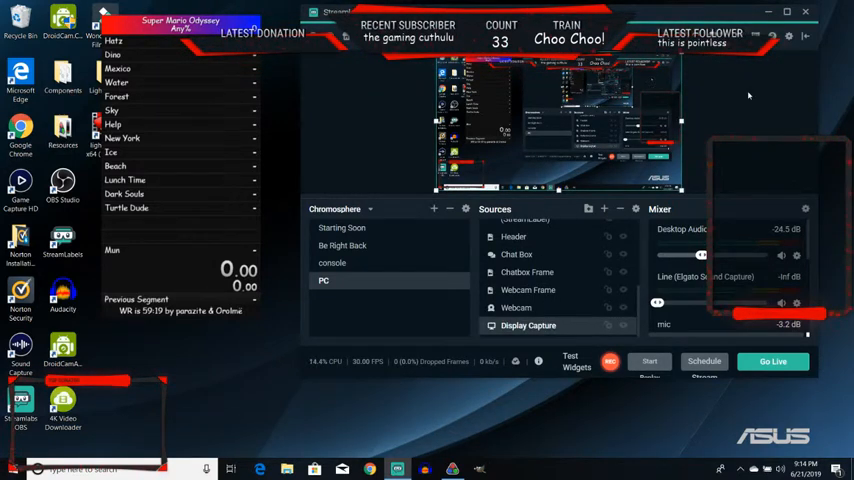
{"action": "mouse_move", "coordinate": [754, 92]}
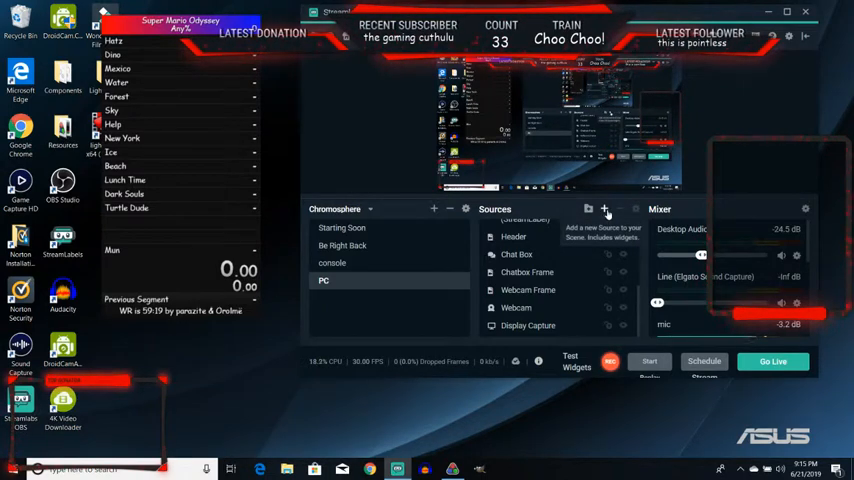
Add a Window Capture source to the scene and name it 'split'.
{"action": "left_click", "coordinate": [604, 208]}
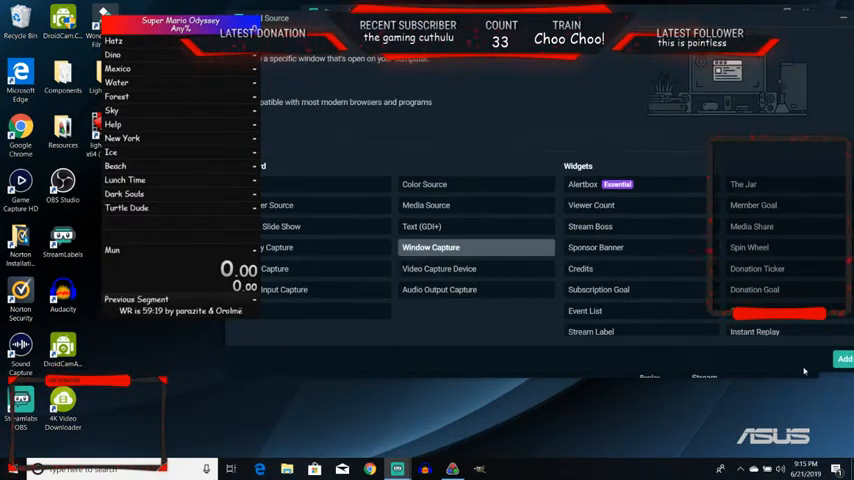
{"action": "left_click", "coordinate": [430, 246]}
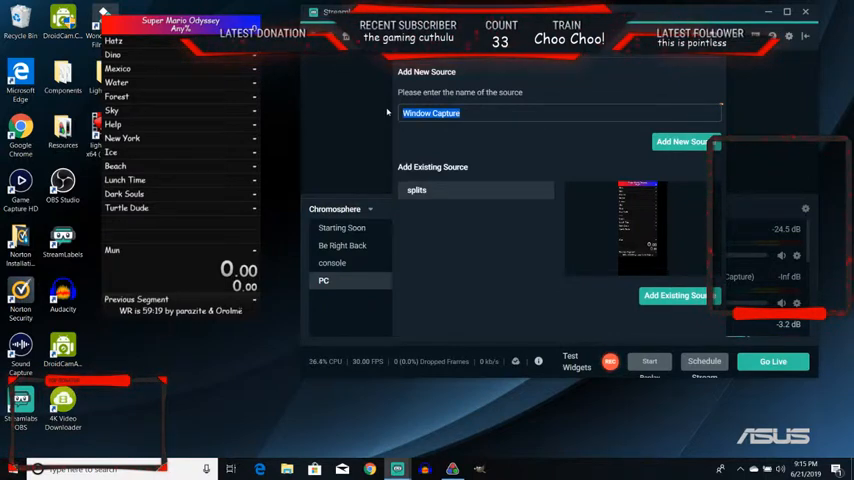
{"action": "type", "text": "split"}
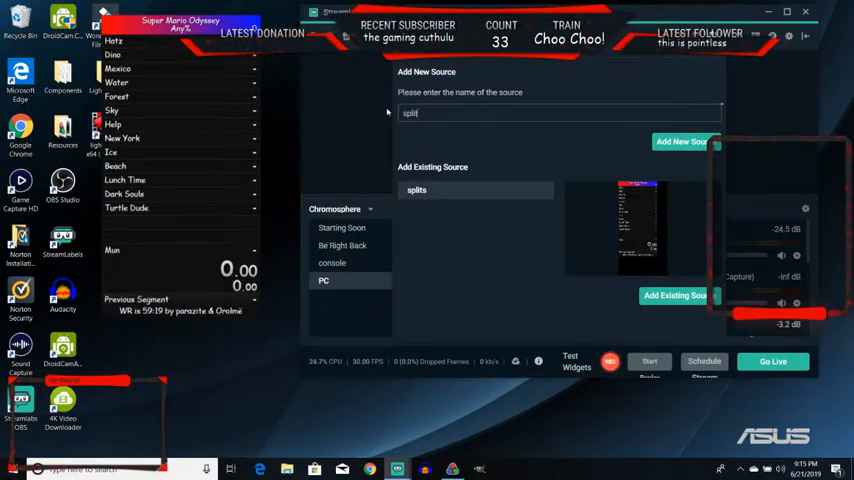